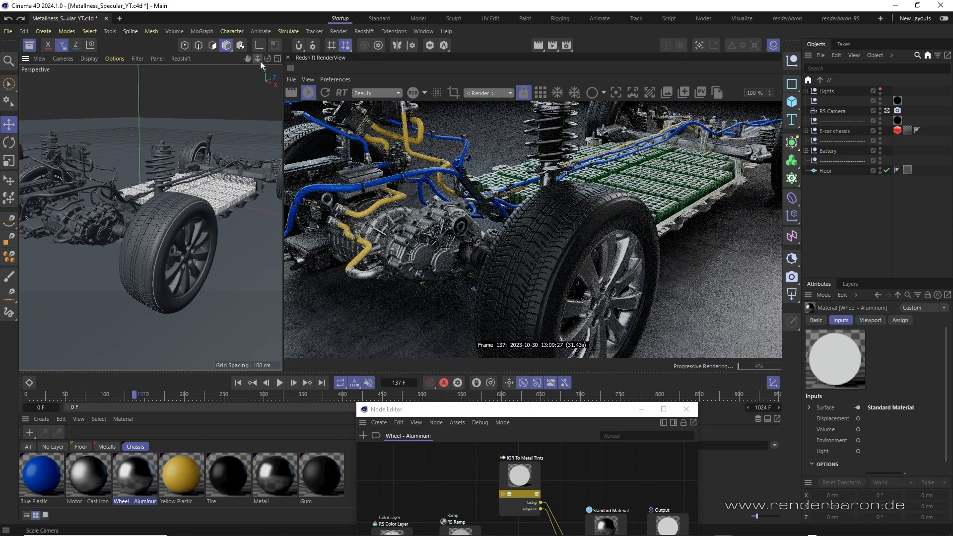
mouse_move(261, 63)
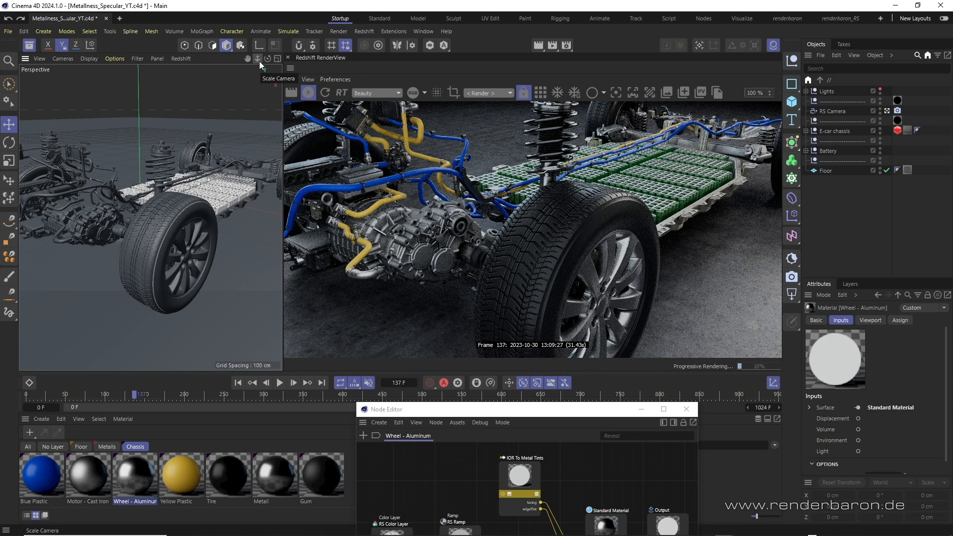
mouse_move(248, 59)
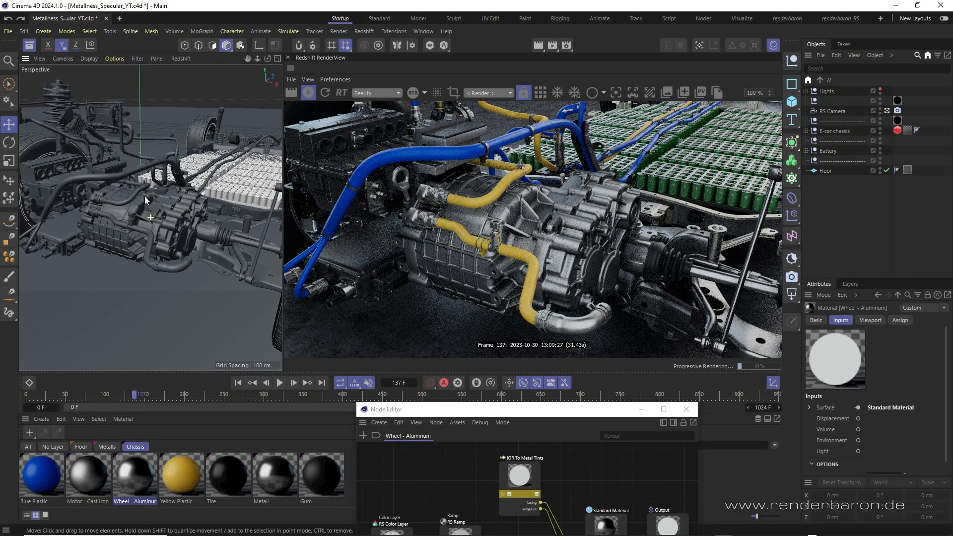
mouse_move(180, 215)
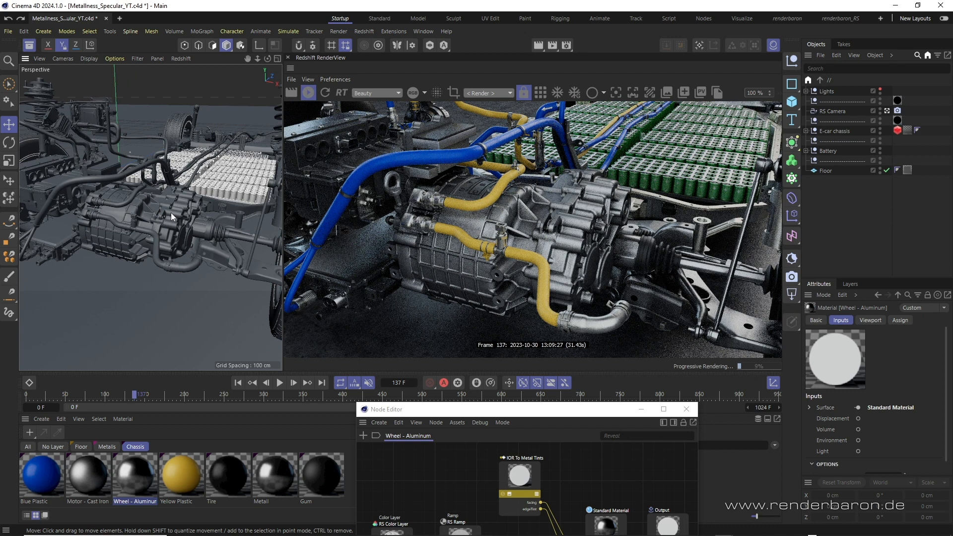
Step: Bring up the Blue Plastic material's node graph in the Node Editor
left_click(41, 475)
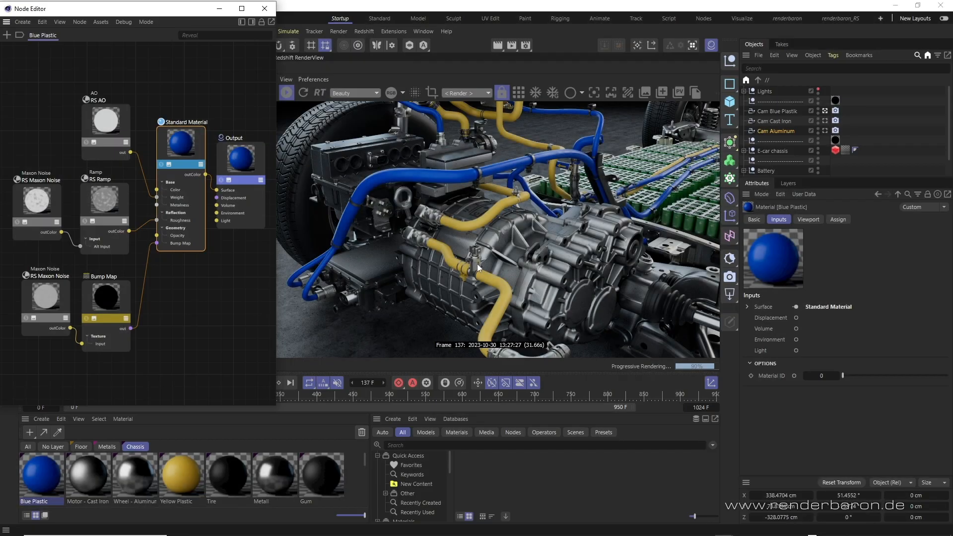
mouse_move(485, 270)
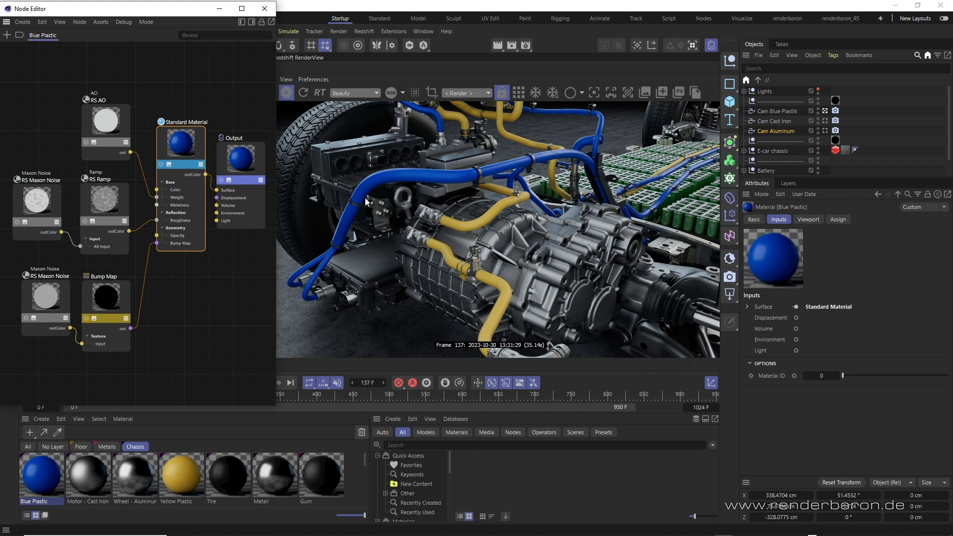
mouse_move(101, 408)
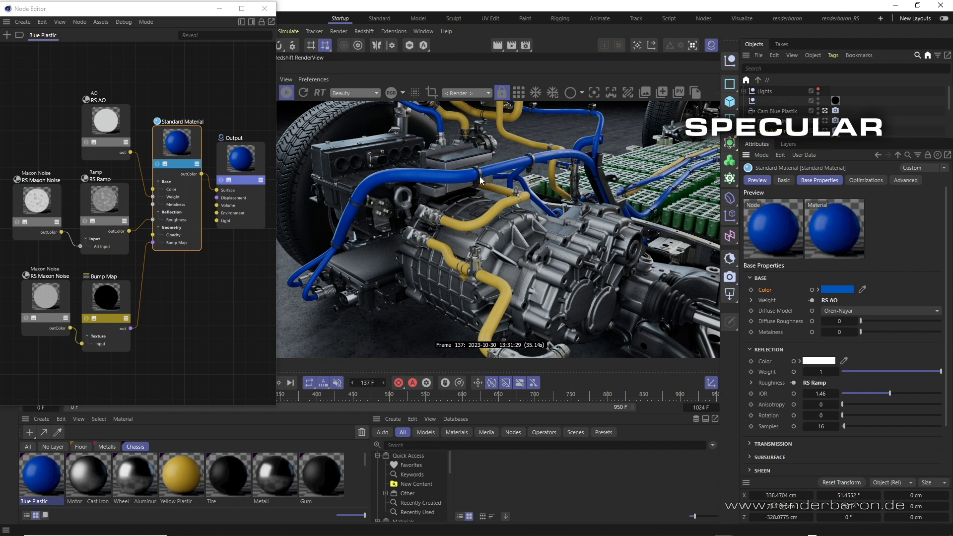
mouse_move(537, 159)
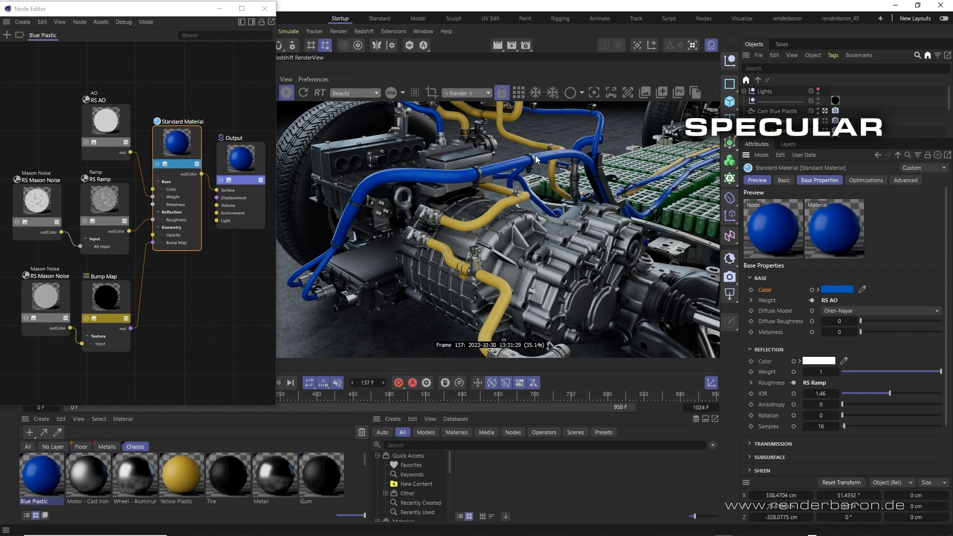
mouse_move(777, 337)
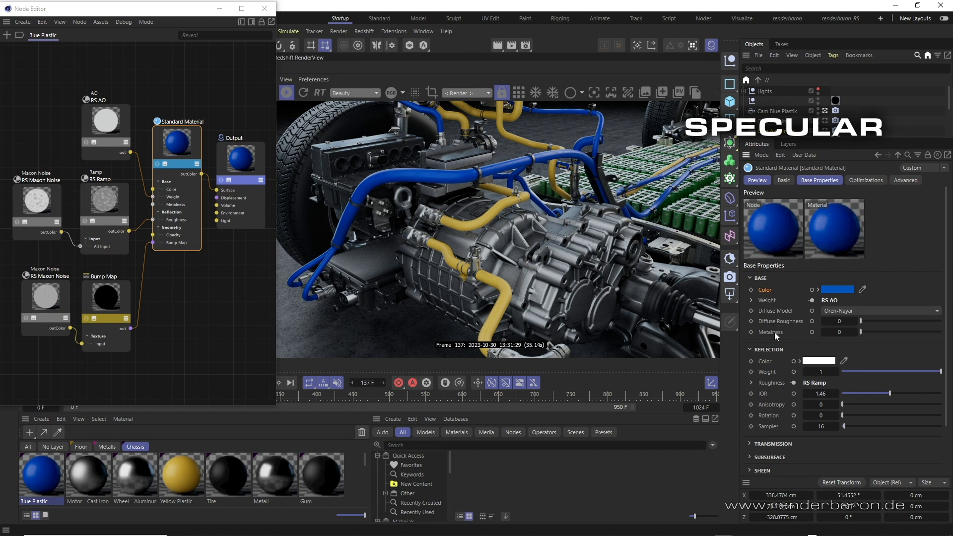
Step: Show the Blue Plastic Standard Material's base colour, zero metalness and reflection IOR 1.46
left_click(840, 332)
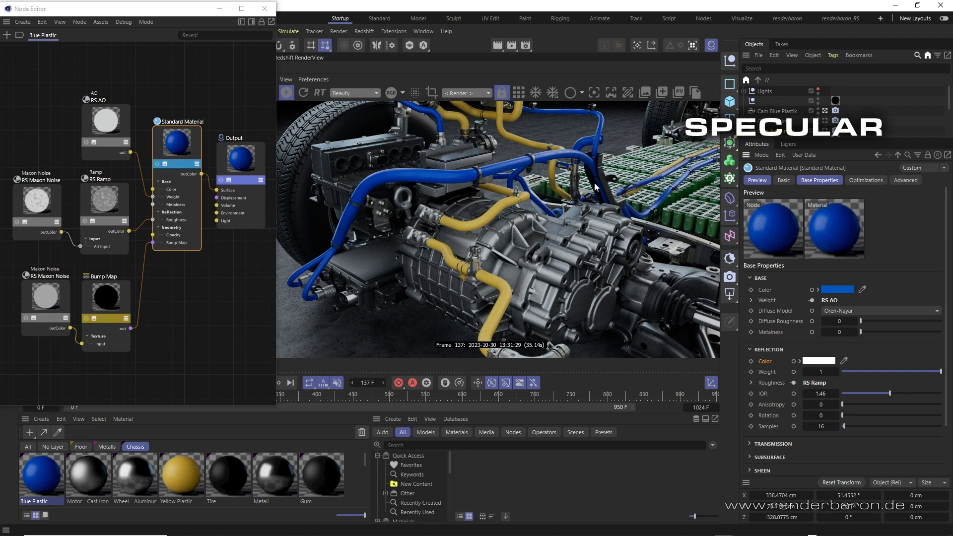
mouse_move(627, 191)
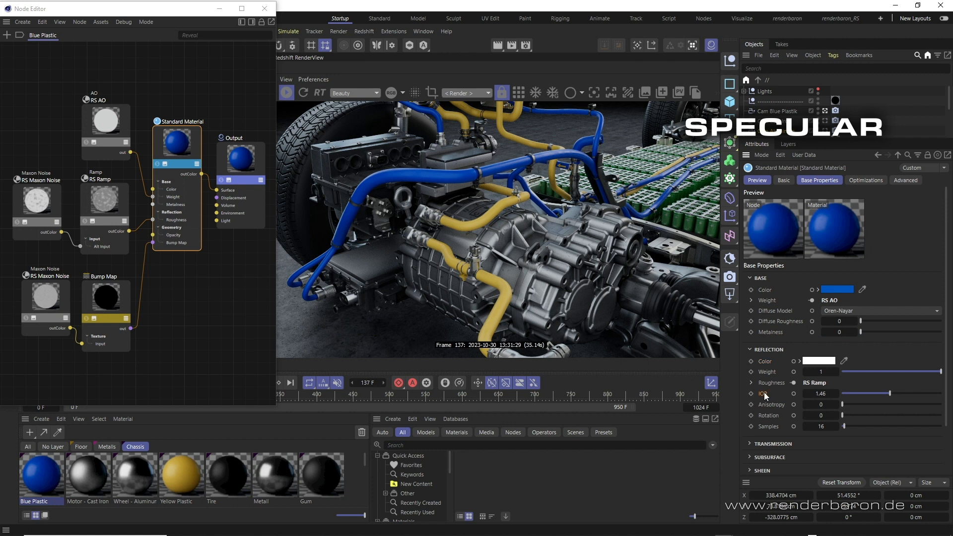
mouse_move(583, 194)
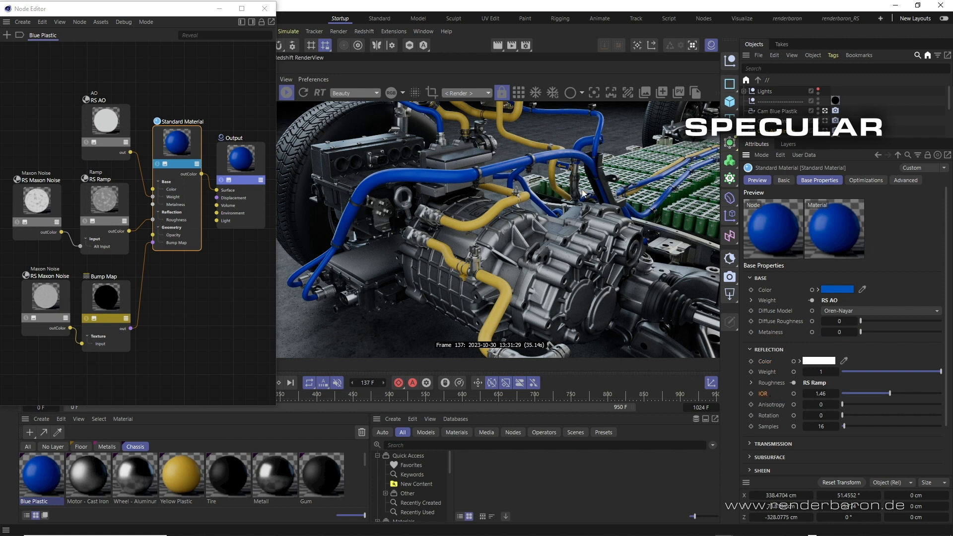
mouse_move(780, 370)
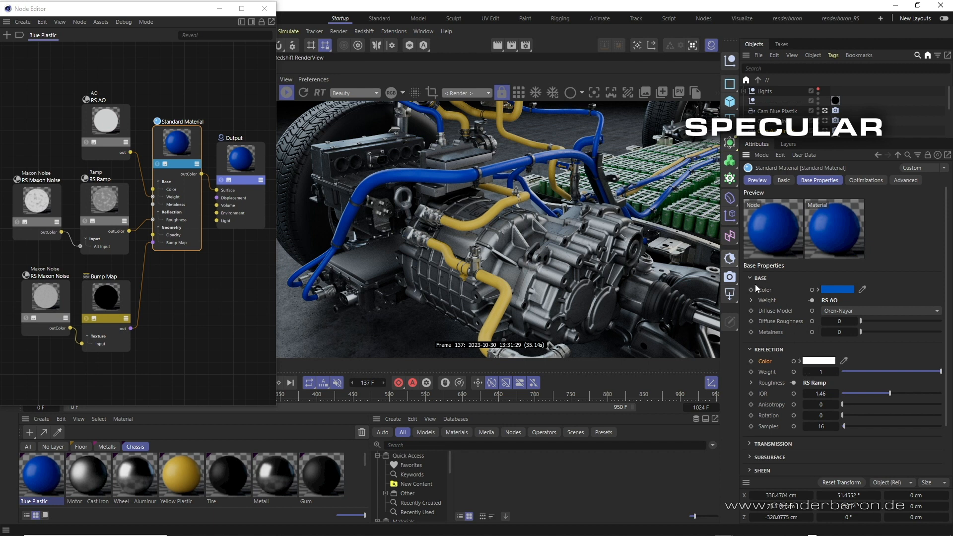
mouse_move(765, 365)
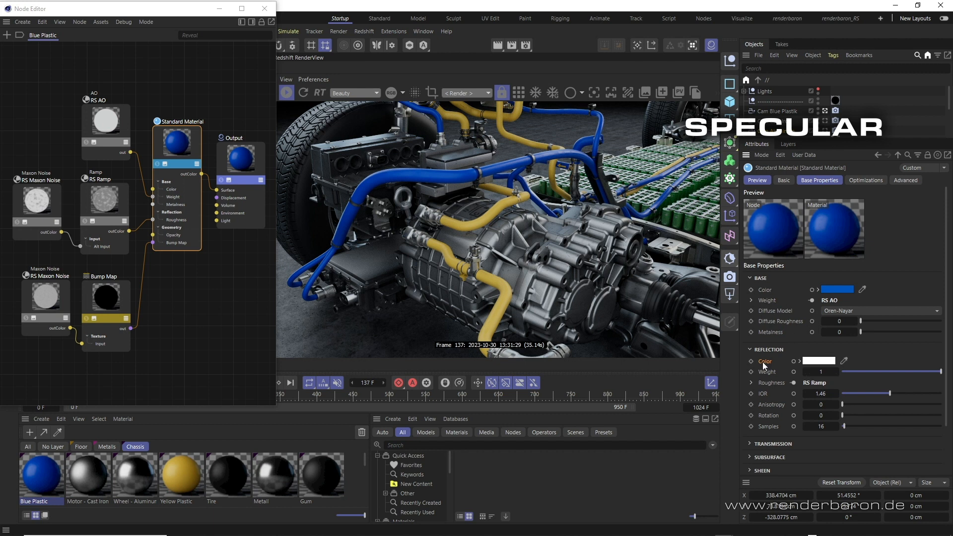
mouse_move(527, 222)
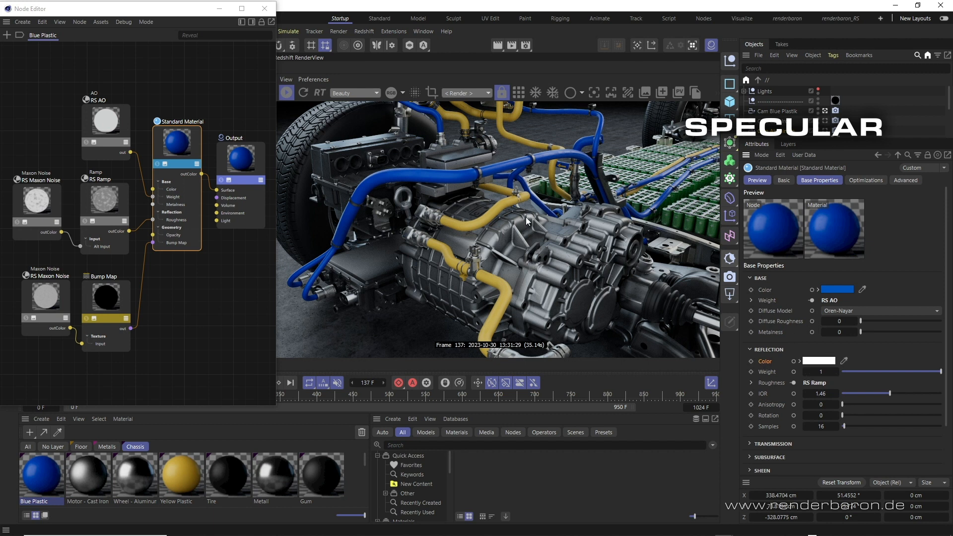
mouse_move(449, 226)
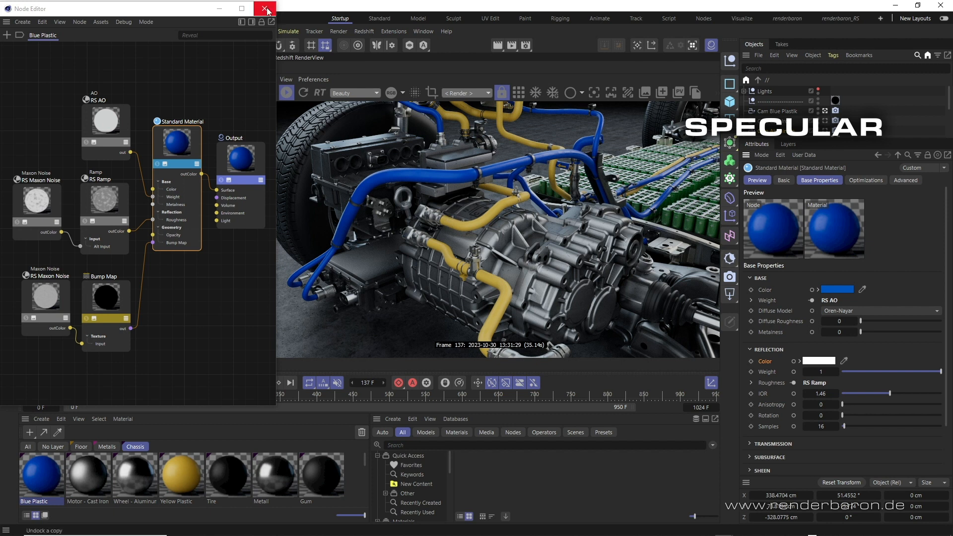
Step: Close the Blue Plastic graph and bring up the Motor - Cast Iron material's node graph
left_click(266, 10)
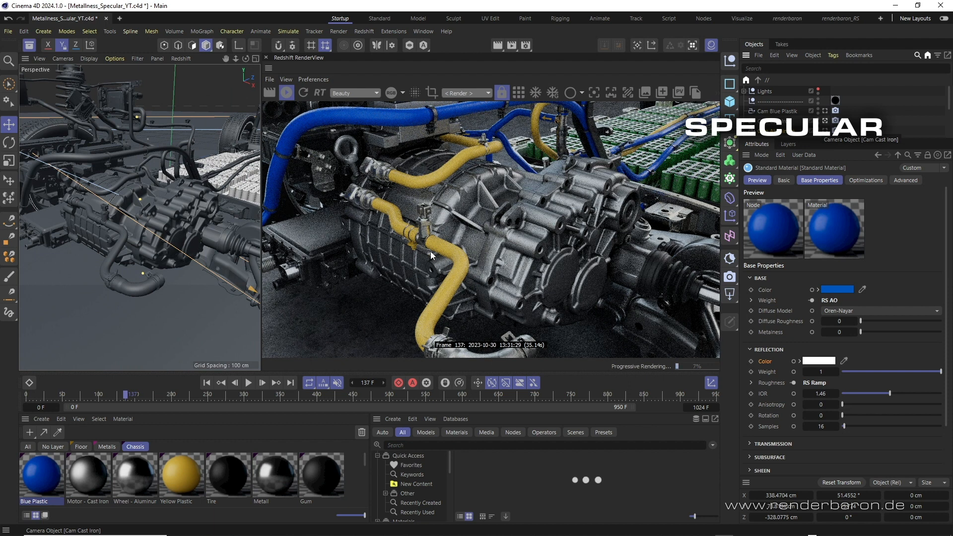
mouse_move(525, 294)
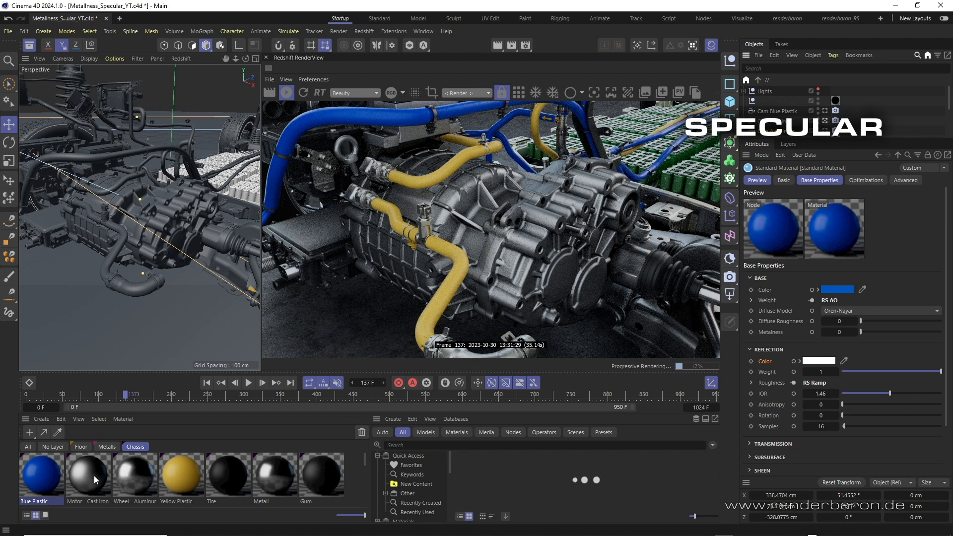
double_click(87, 474)
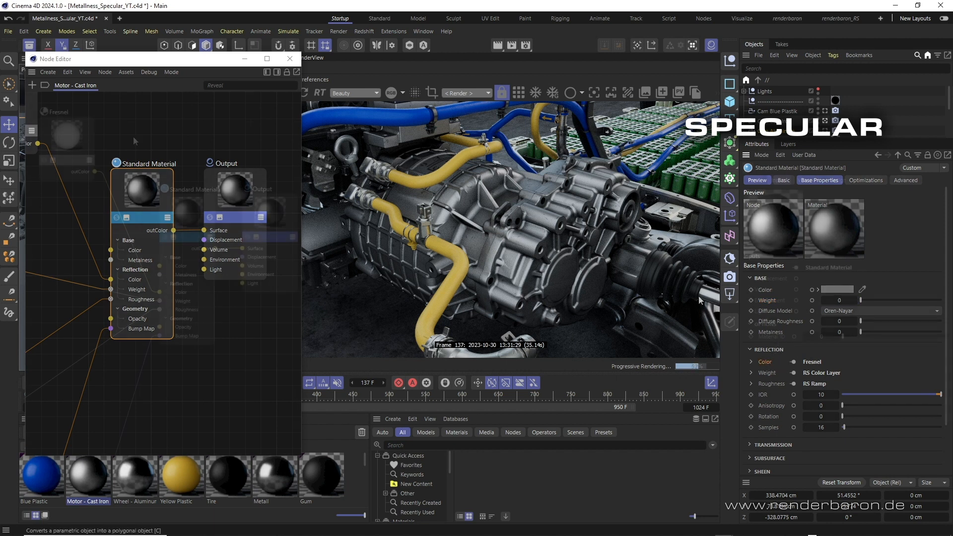
Step: Review the Fresnel node, give Cast Iron reflection IOR 10, and close its node graph
left_click(66, 135)
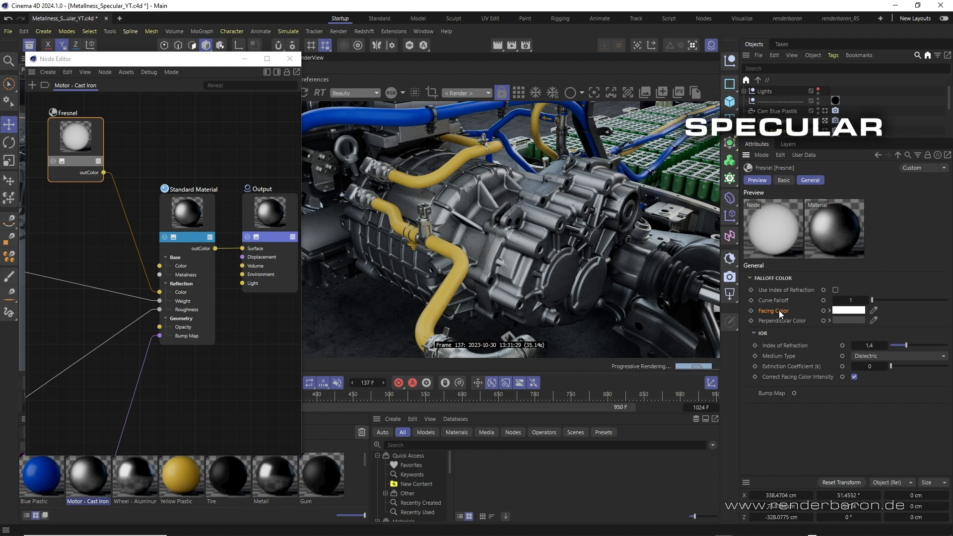
left_click(188, 212)
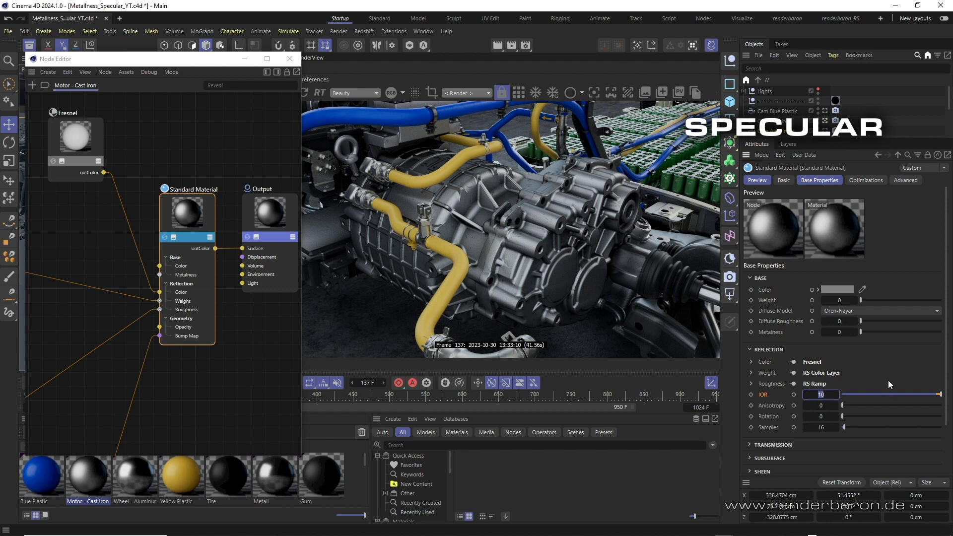
mouse_move(864, 377)
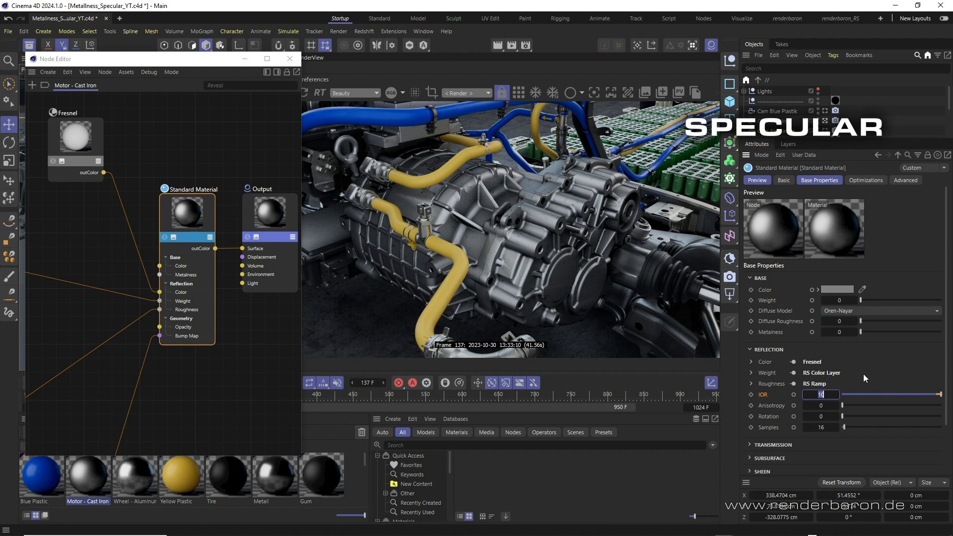
mouse_move(885, 386)
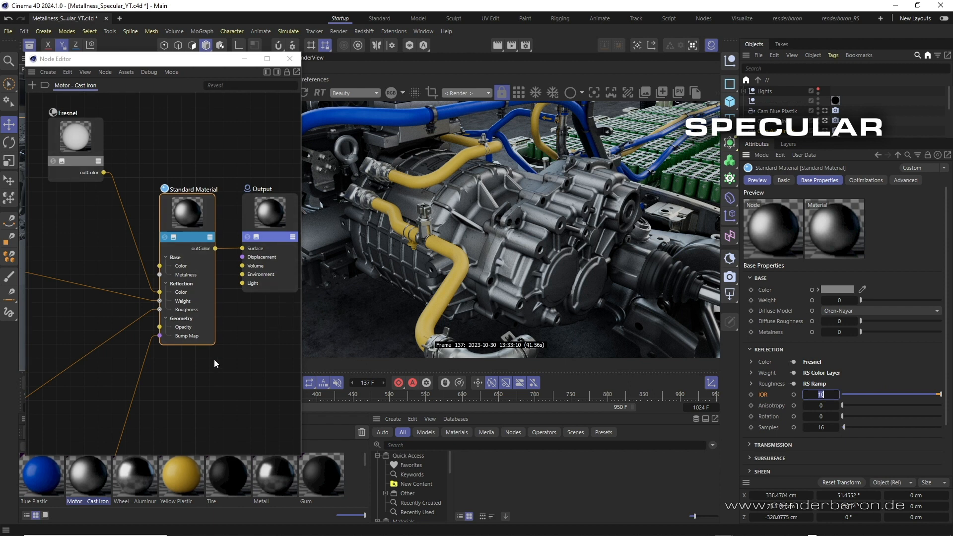
mouse_move(267, 340)
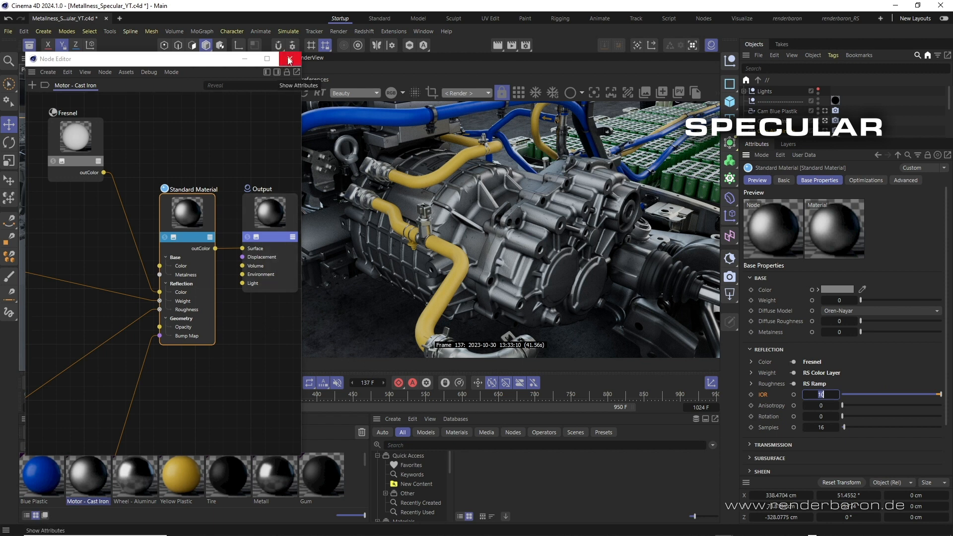
left_click(289, 58)
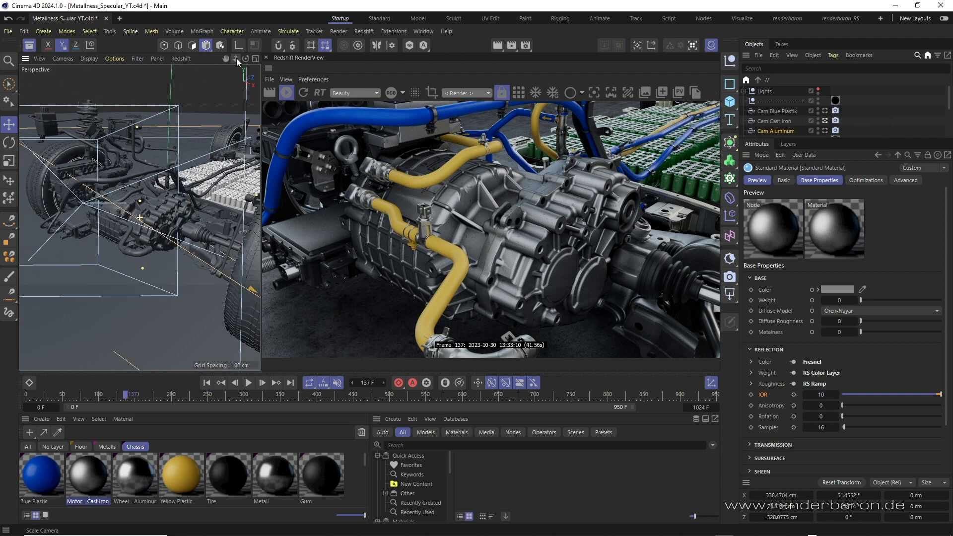
Step: Bring up the Wheel - Aluminum material's node graph with its IOR To Metal Tints node
double_click(133, 477)
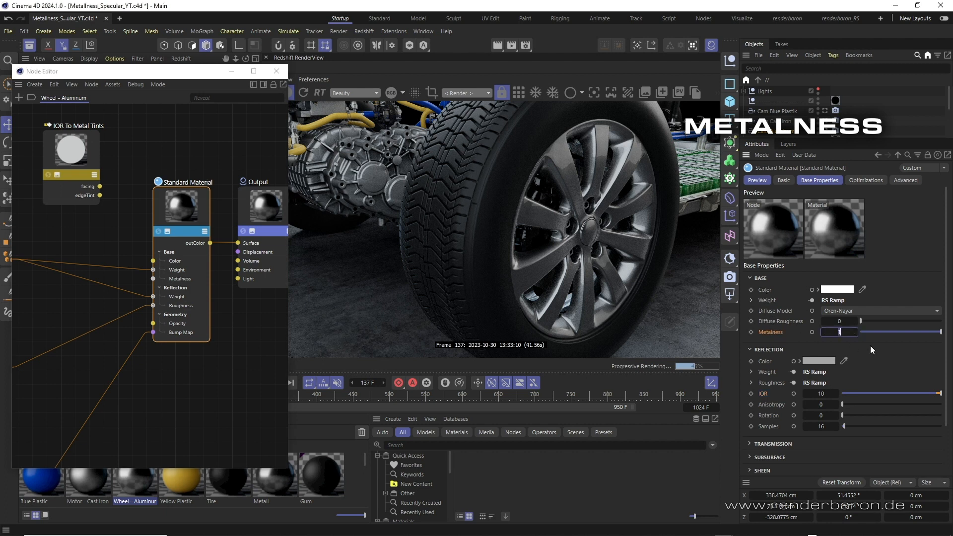
mouse_move(884, 354)
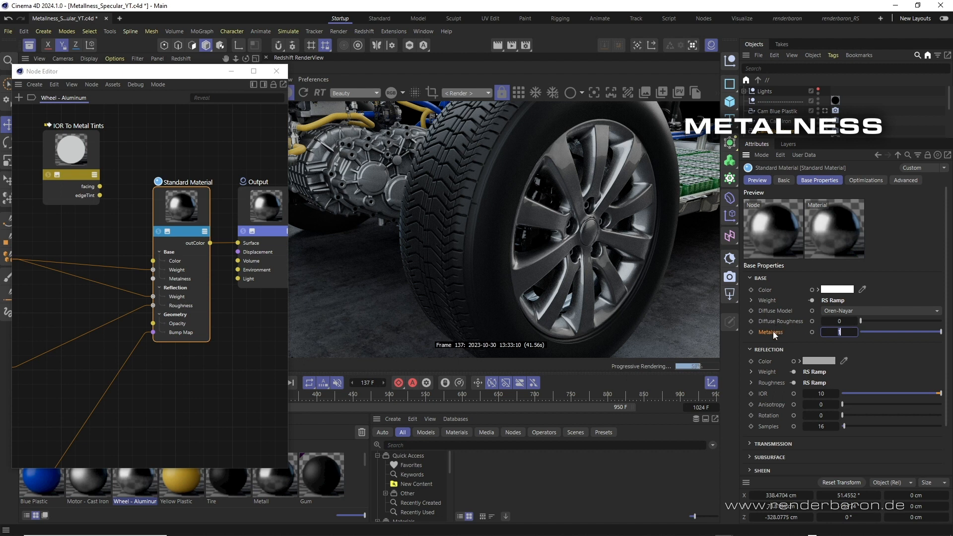
mouse_move(583, 210)
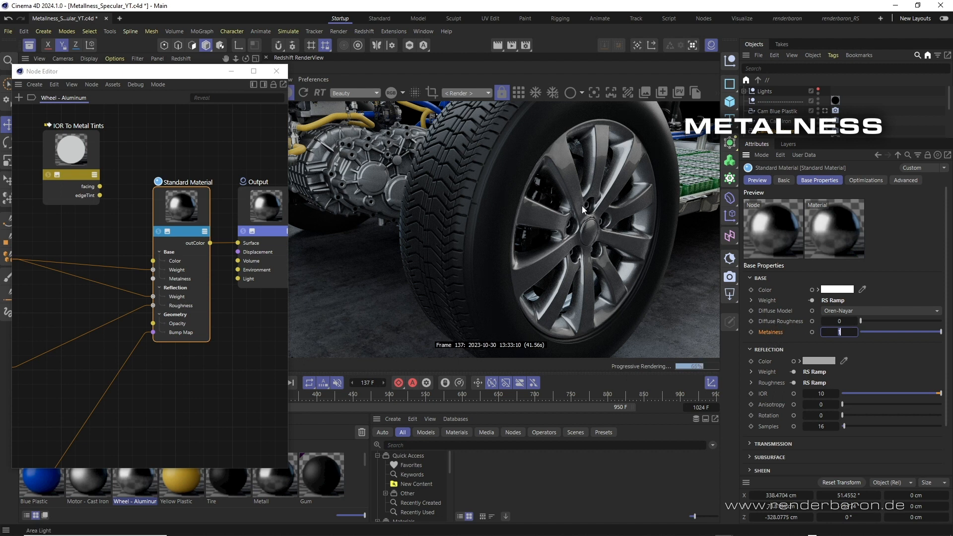
mouse_move(592, 236)
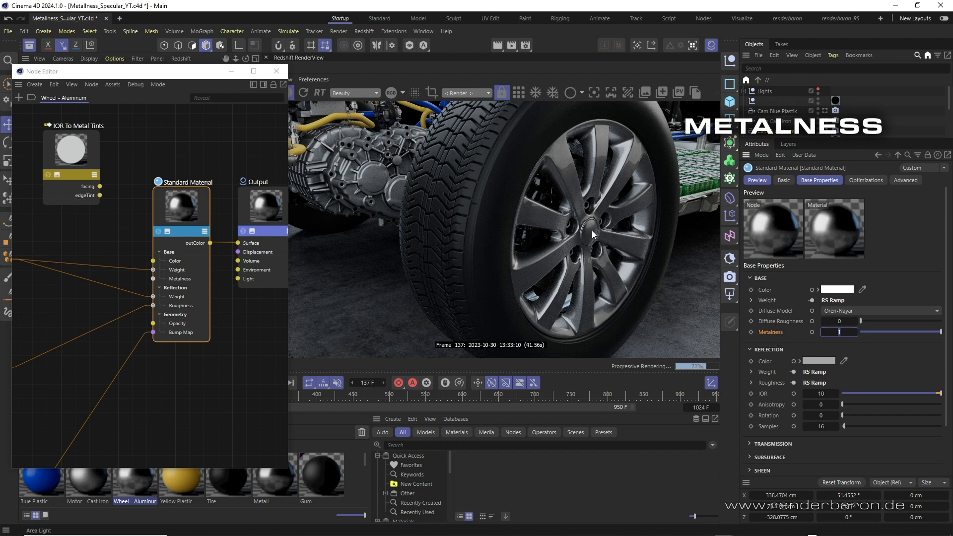
mouse_move(556, 258)
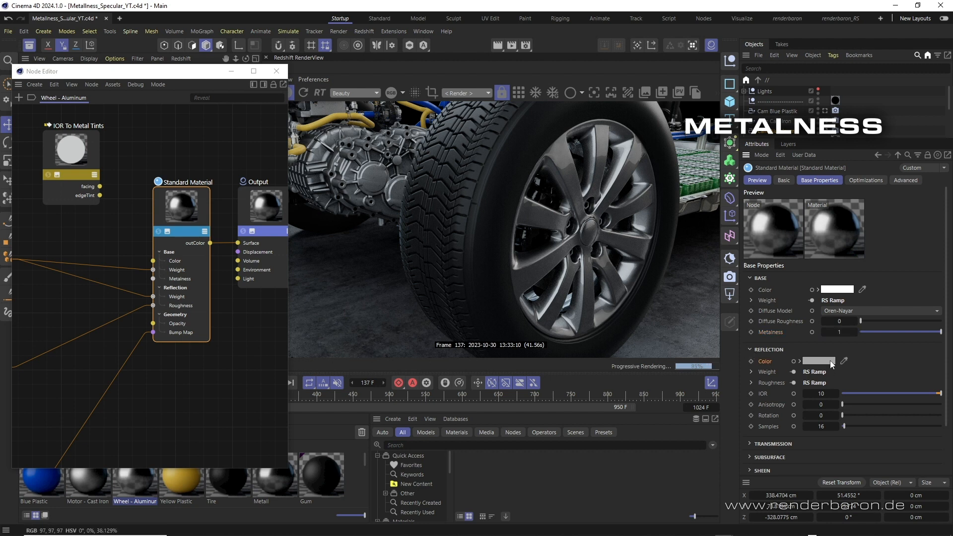
mouse_move(768, 358)
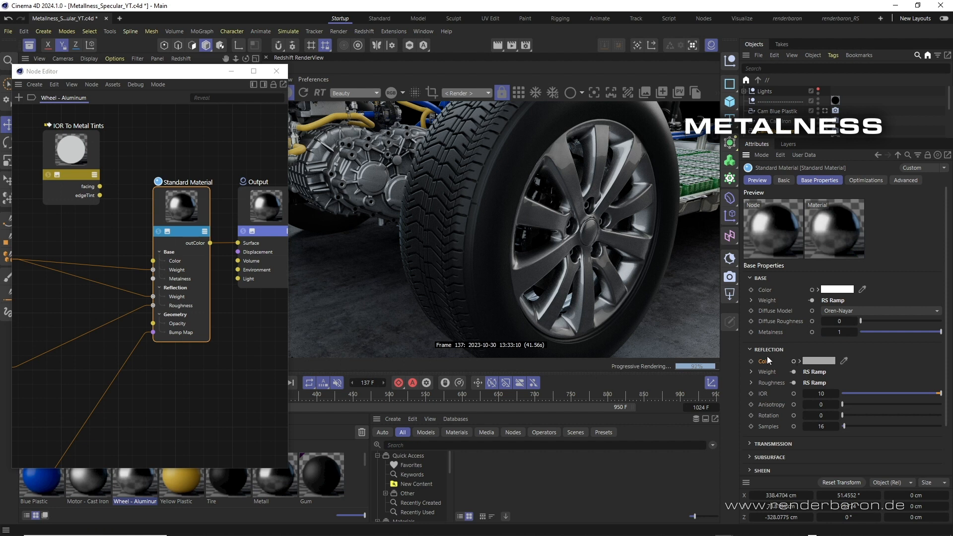
mouse_move(549, 210)
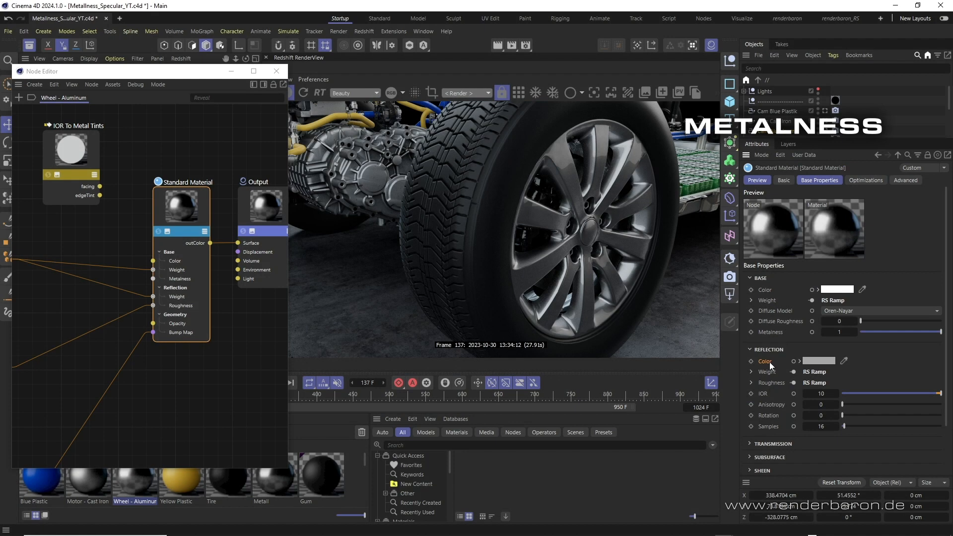
mouse_move(769, 366)
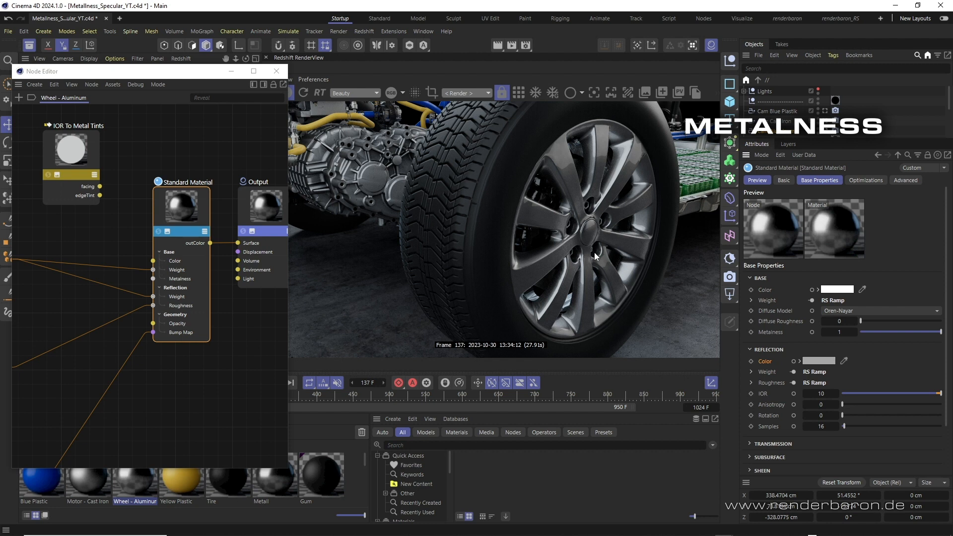
mouse_move(613, 228)
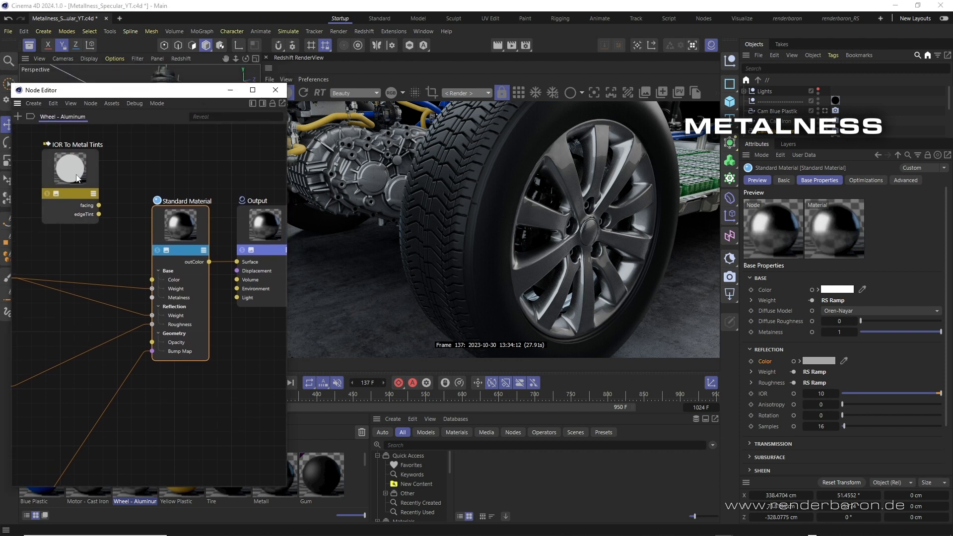
Step: Show the IOR To Metal Tints node's per-channel IOR and IOR k values
left_click(73, 173)
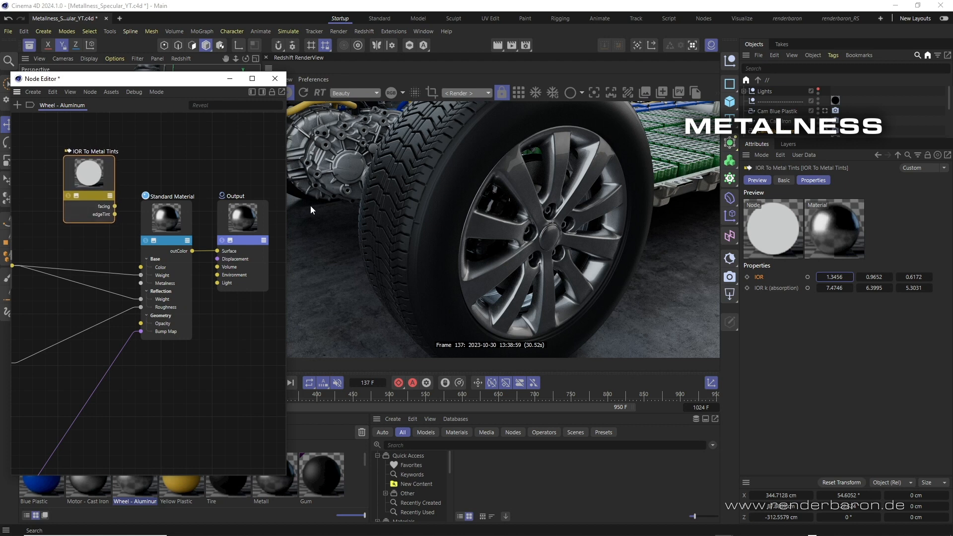
mouse_move(862, 307)
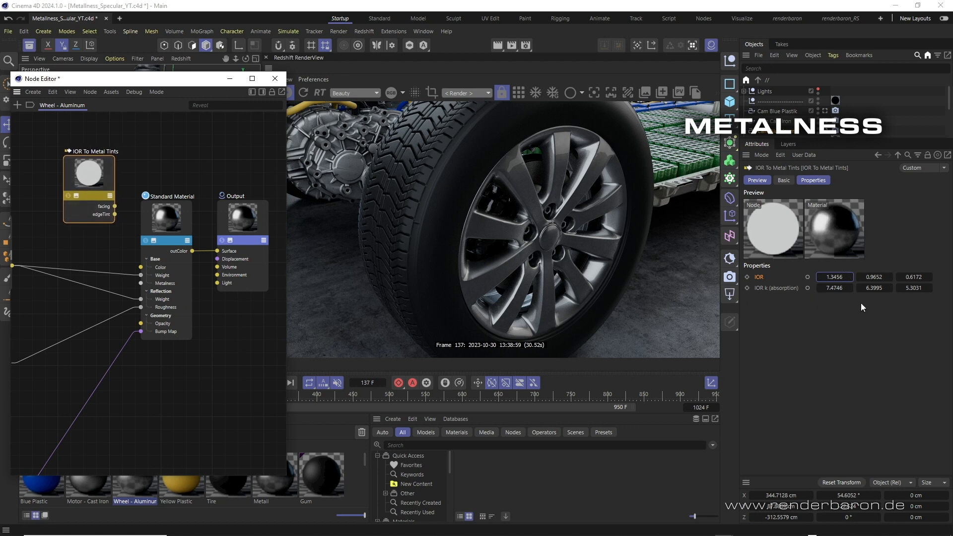
mouse_move(927, 299)
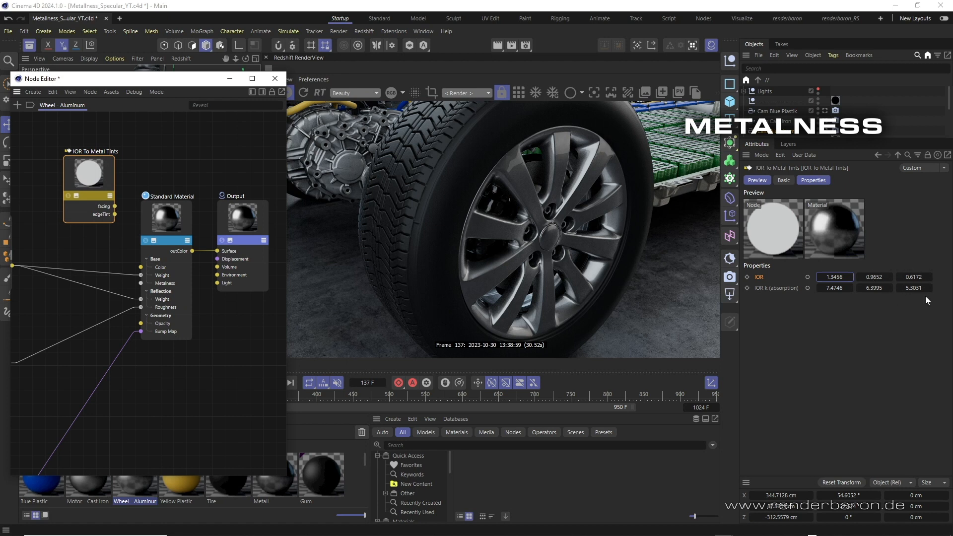
mouse_move(834, 313)
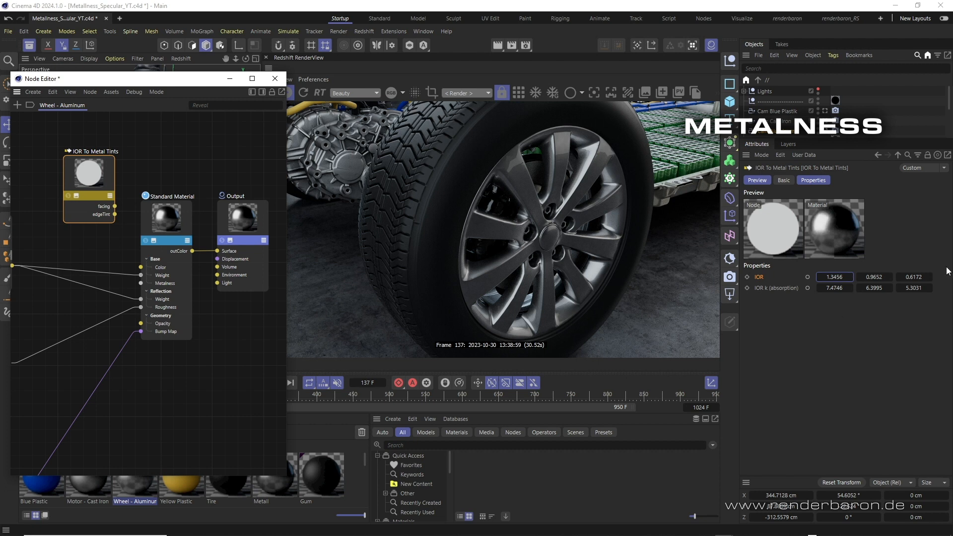
mouse_move(767, 324)
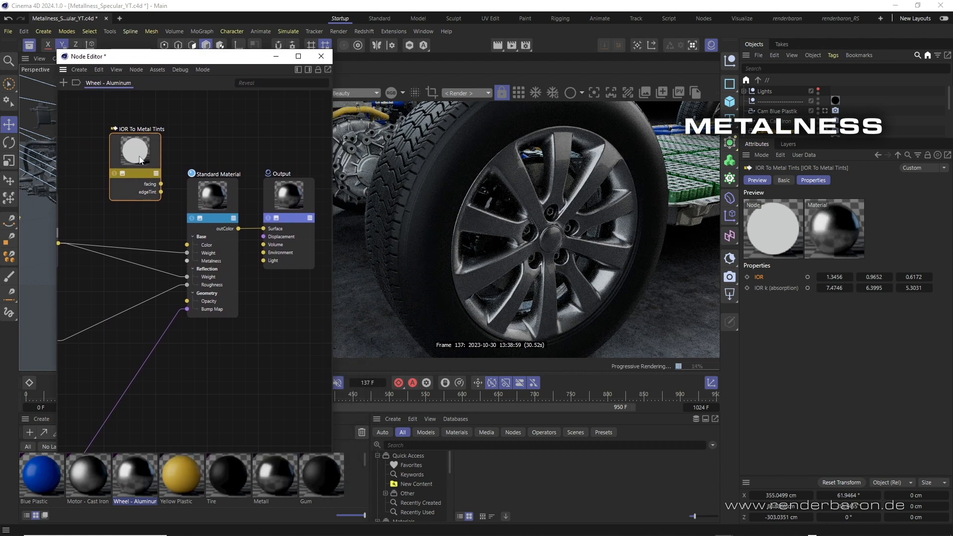
Step: Highlight the node's first-channel IOR 1.3456 and absorption 7.4746 values
triple_click(834, 277)
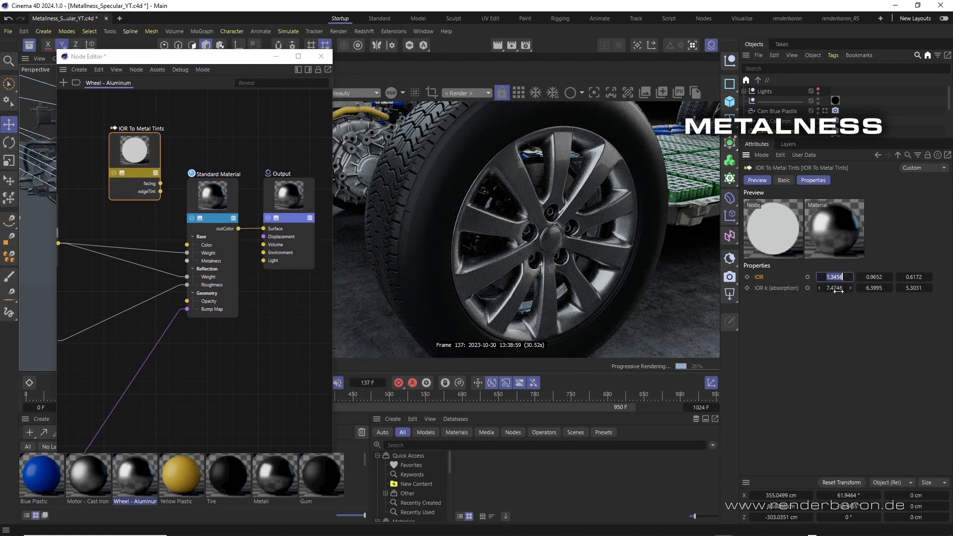
left_click(834, 288)
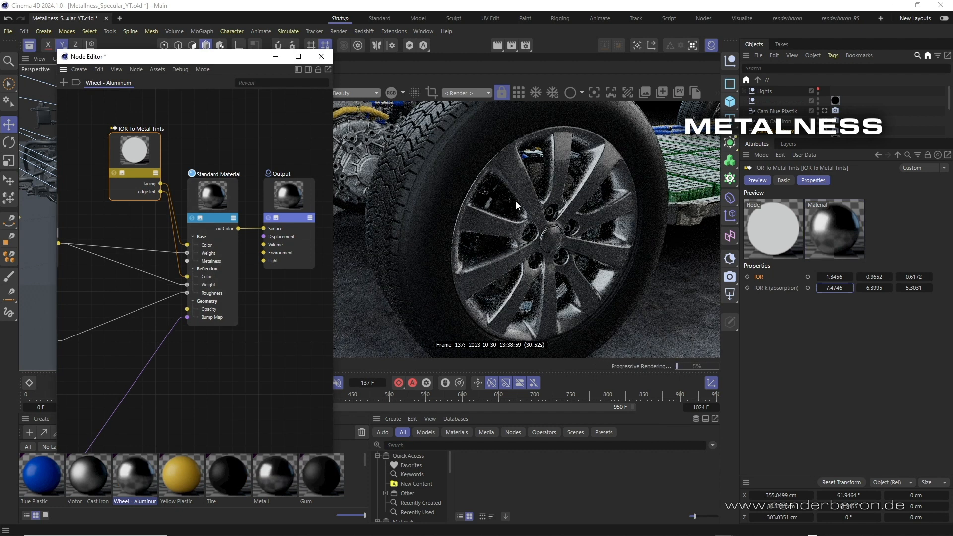
mouse_move(467, 226)
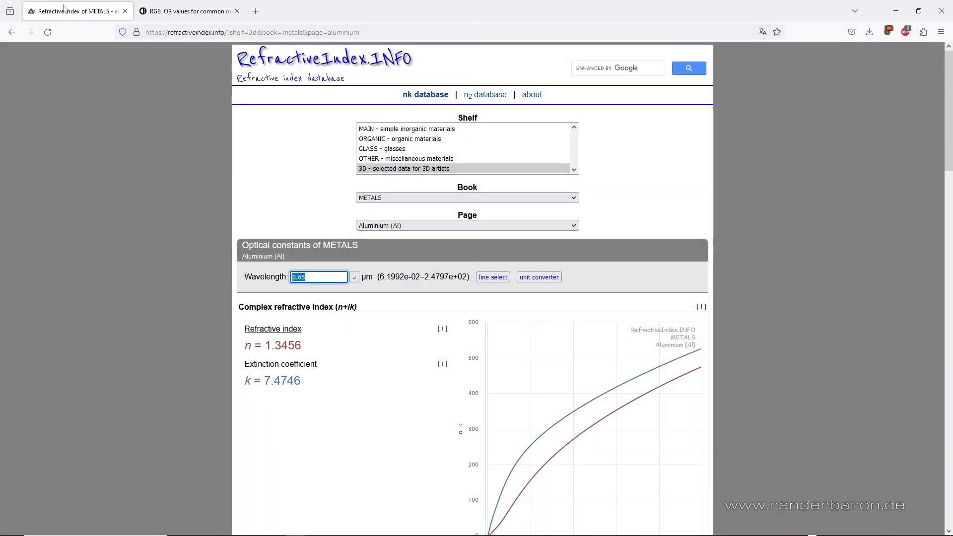
mouse_move(326, 113)
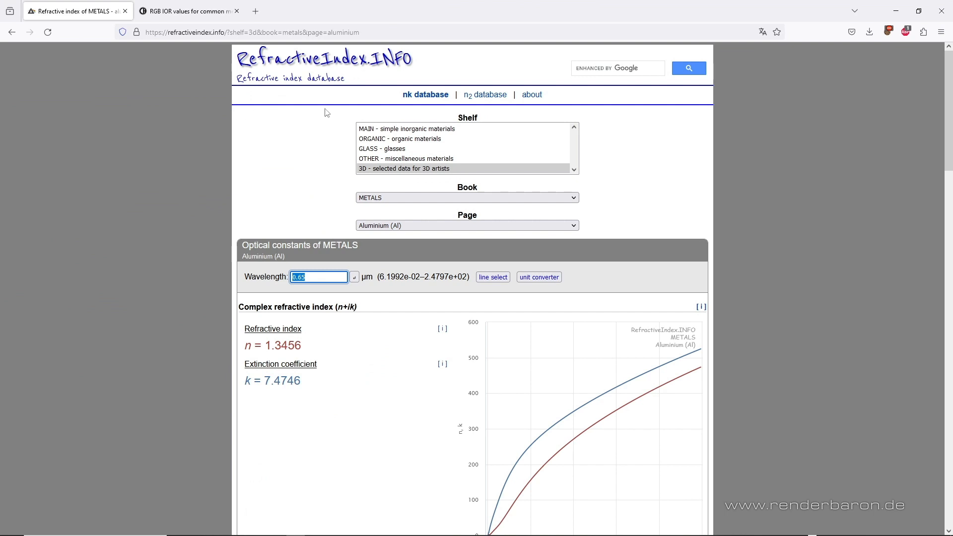
mouse_move(339, 49)
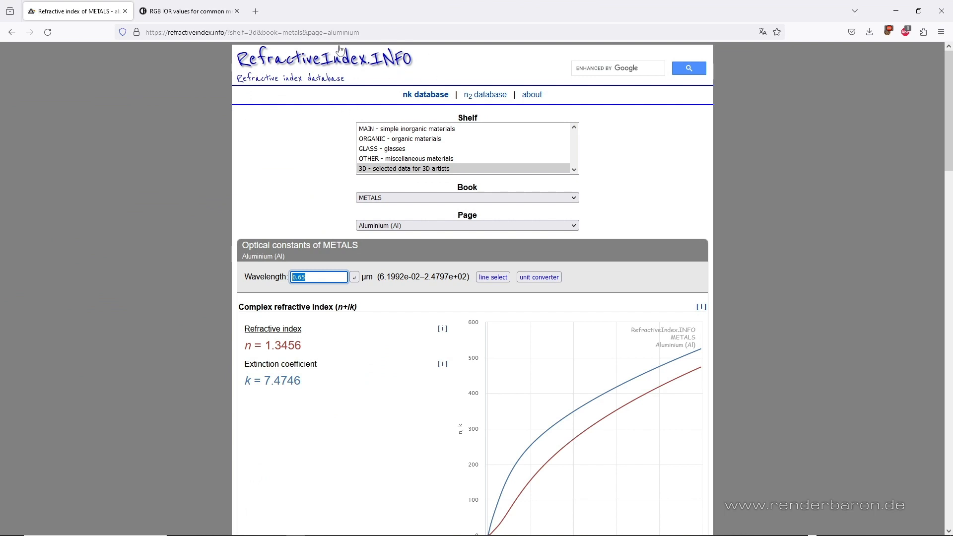
mouse_move(352, 84)
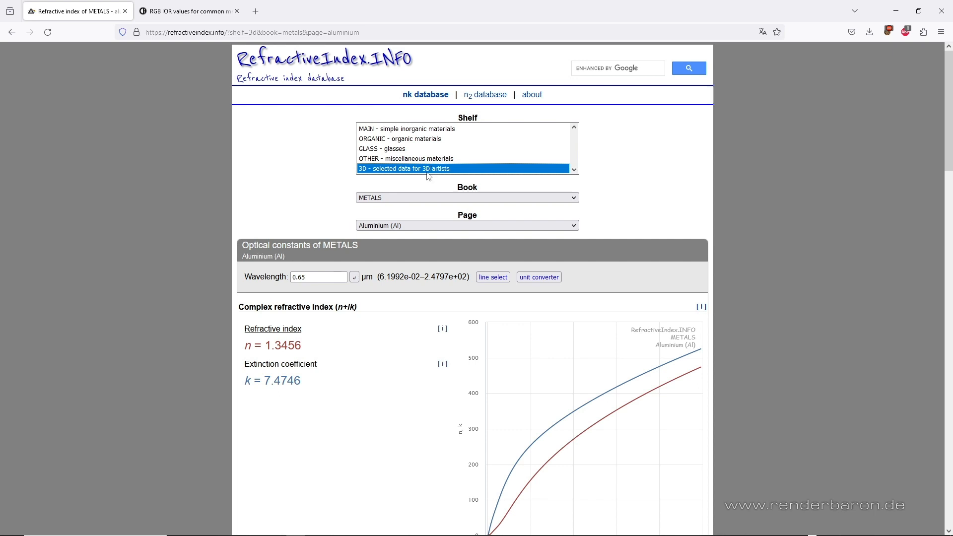
Step: Choose the '3D - selected data for 3D artists' shelf on refractiveindex.info for aluminium
left_click(467, 197)
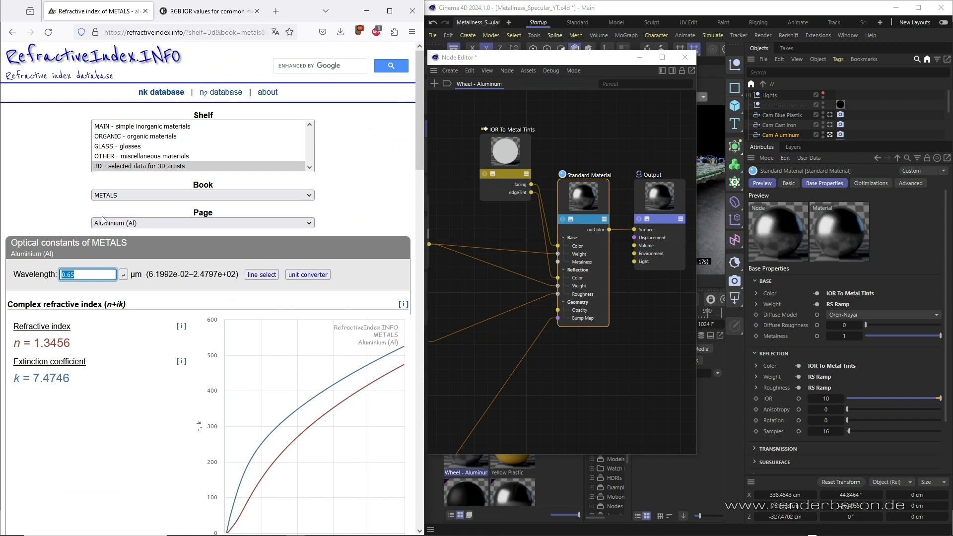
mouse_move(104, 294)
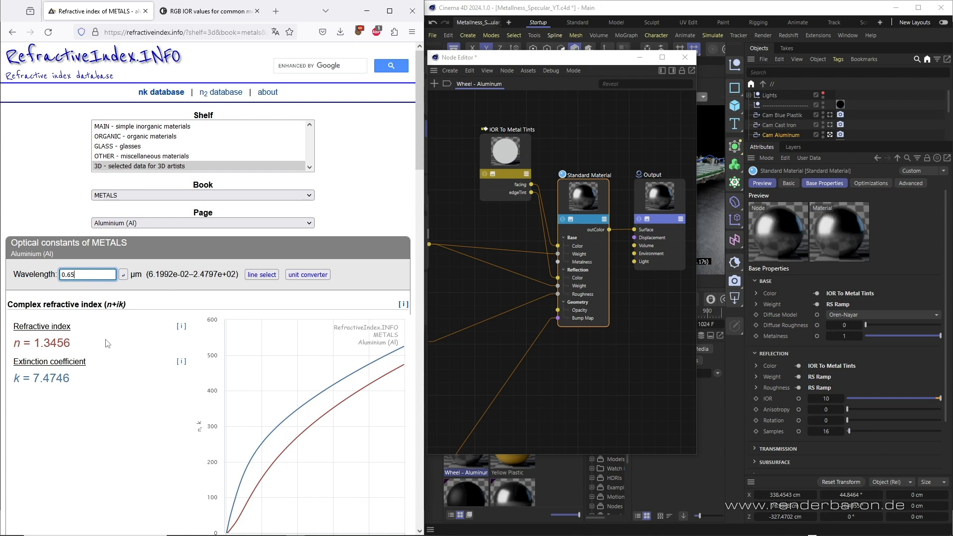
Step: Compare aluminium's n 1.3456 and k 7.4746, then its 0.45 µm values, against the node's channels
double_click(49, 343)
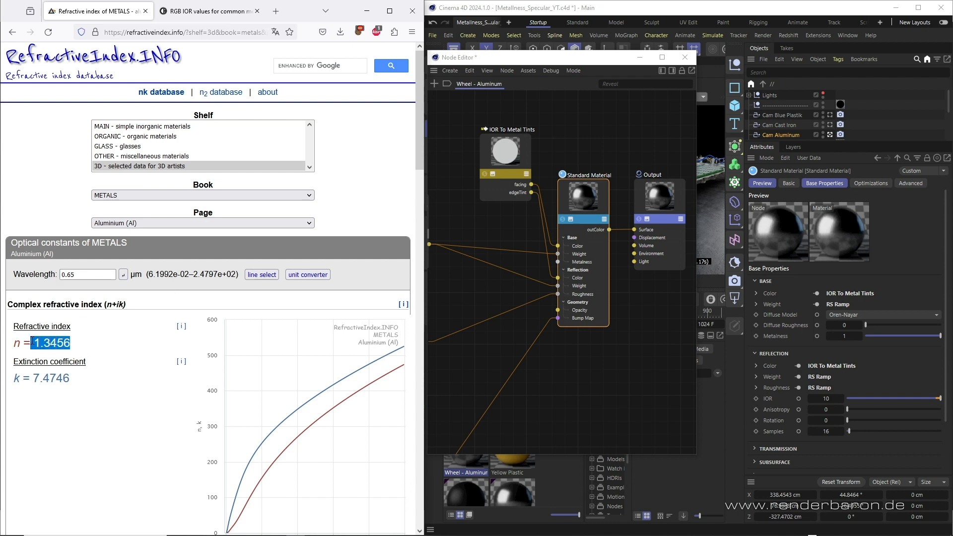
double_click(60, 379)
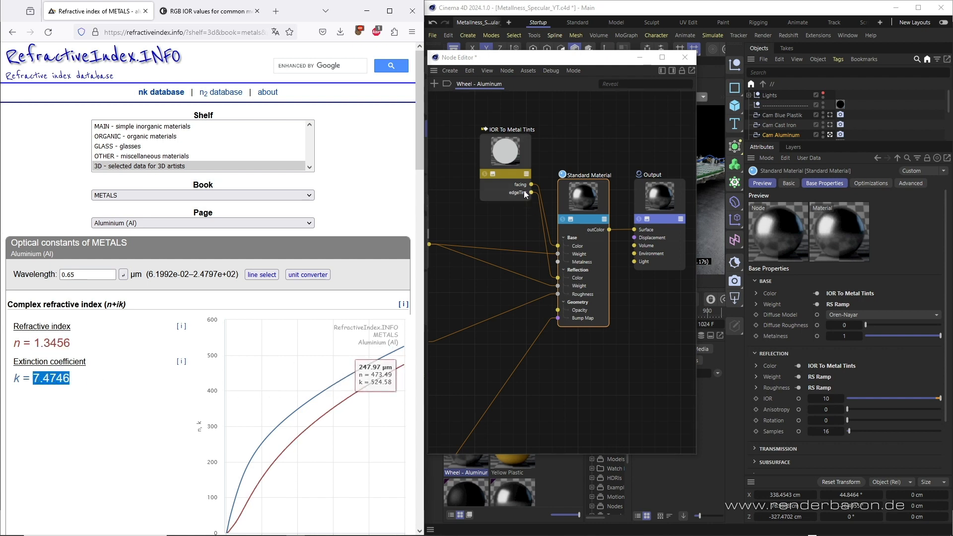
left_click(506, 151)
type("0.45")
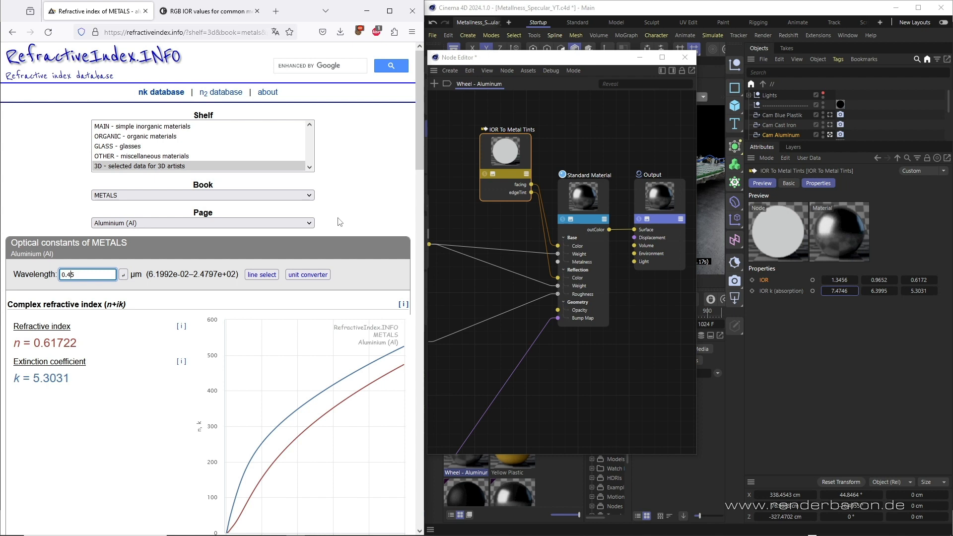
scroll("down", 3)
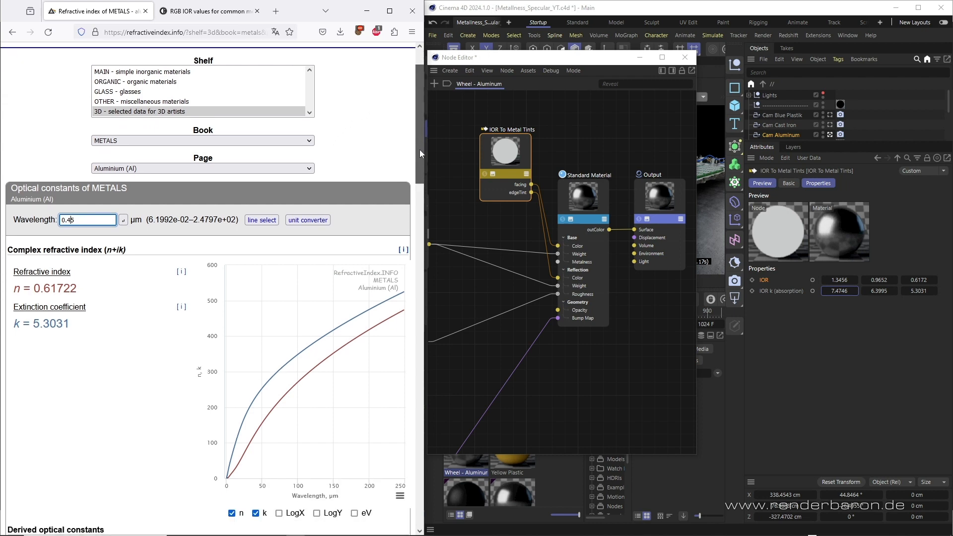
scroll("down", 3)
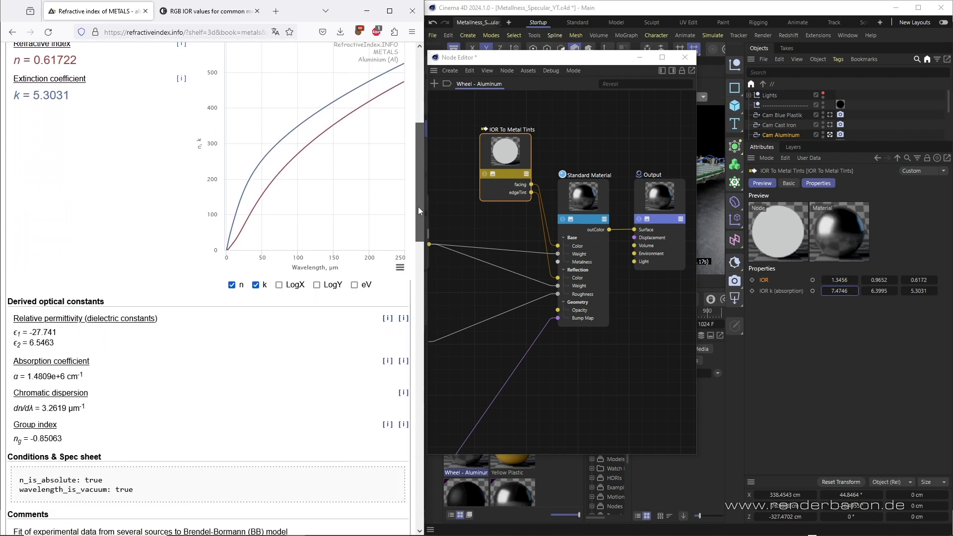
scroll("down", 3)
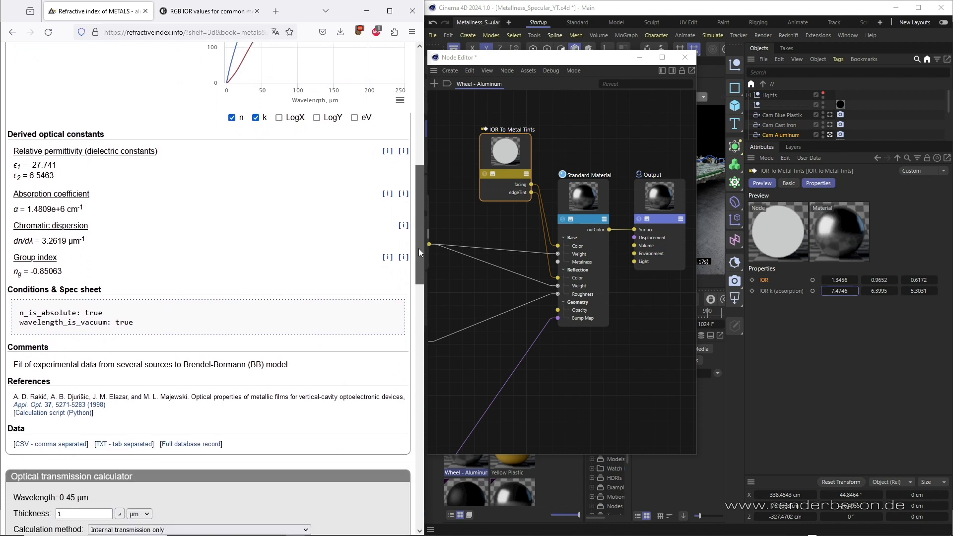
scroll("up", 3)
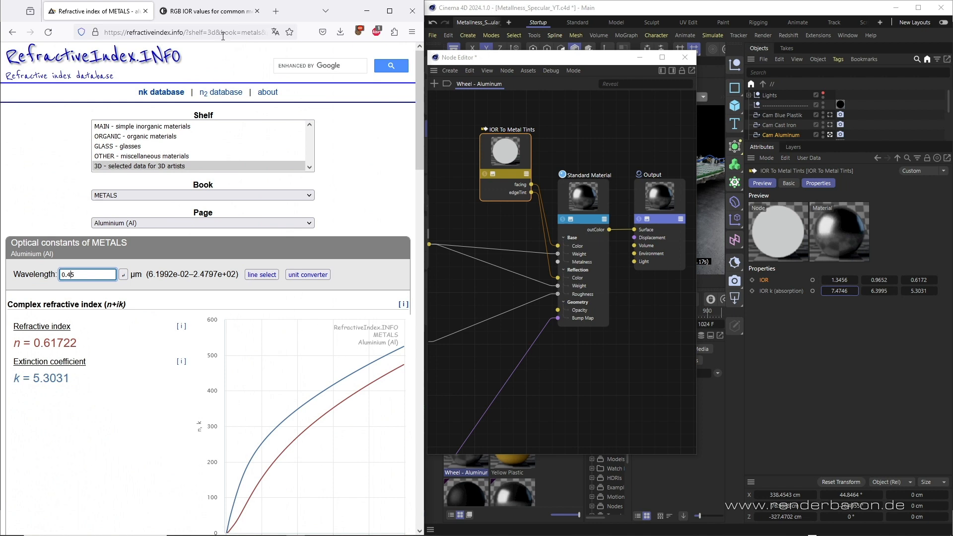
Step: Show the RGB IOR table for common metals and highlight aluminium's red-channel refractive index
left_click(207, 11)
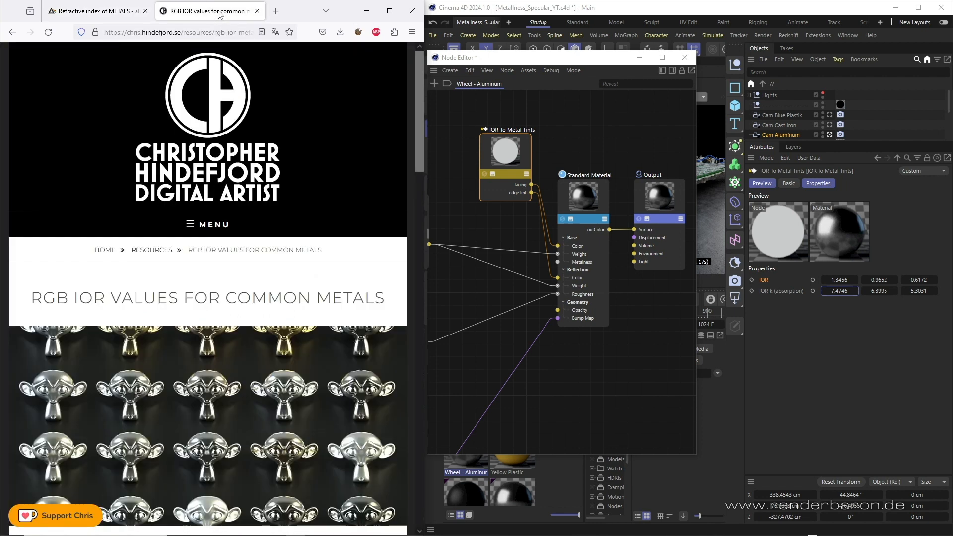
mouse_move(200, 161)
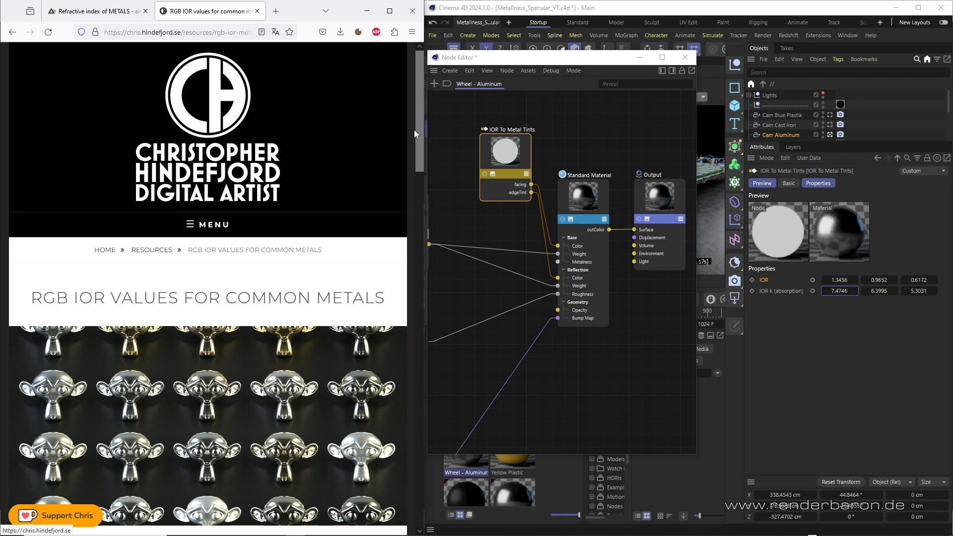
scroll("down", 3)
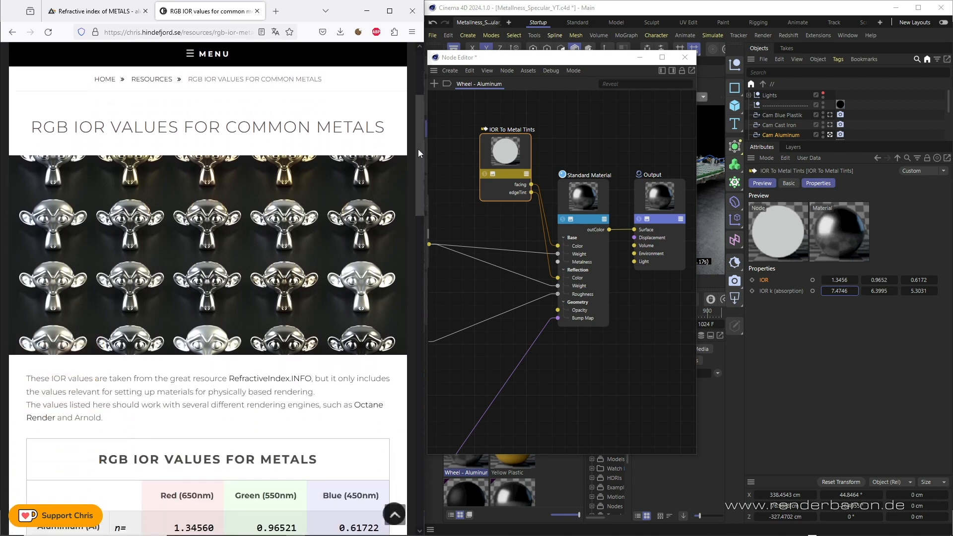
scroll("down", 3)
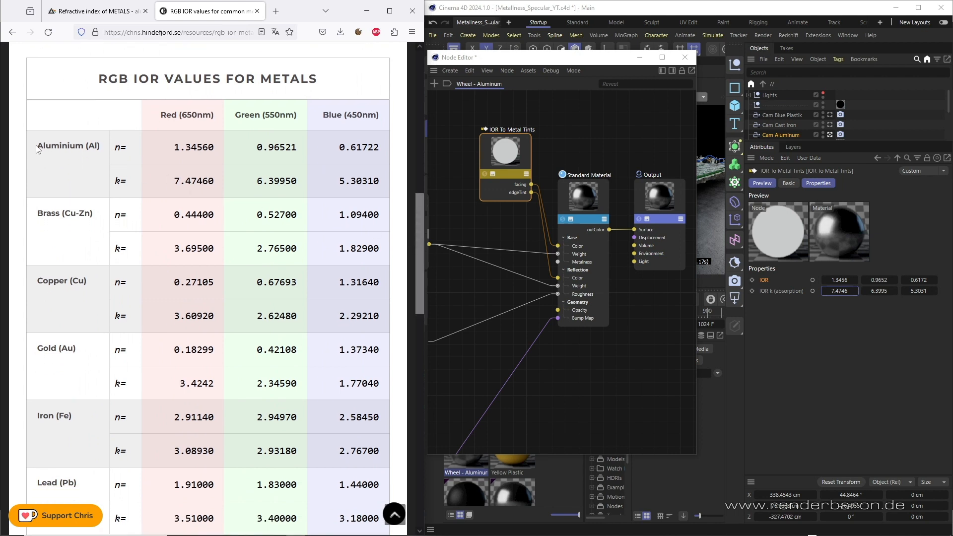
double_click(59, 146)
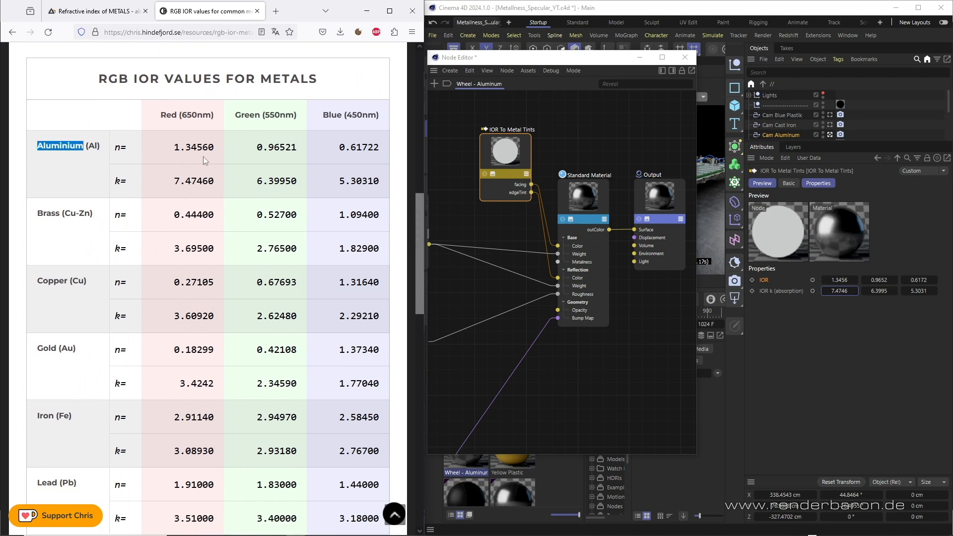
double_click(195, 147)
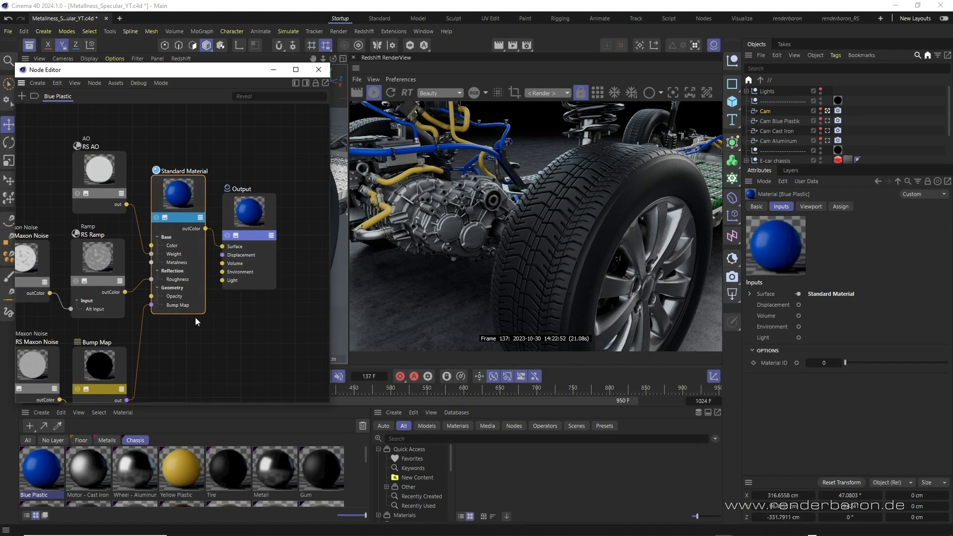
mouse_move(228, 77)
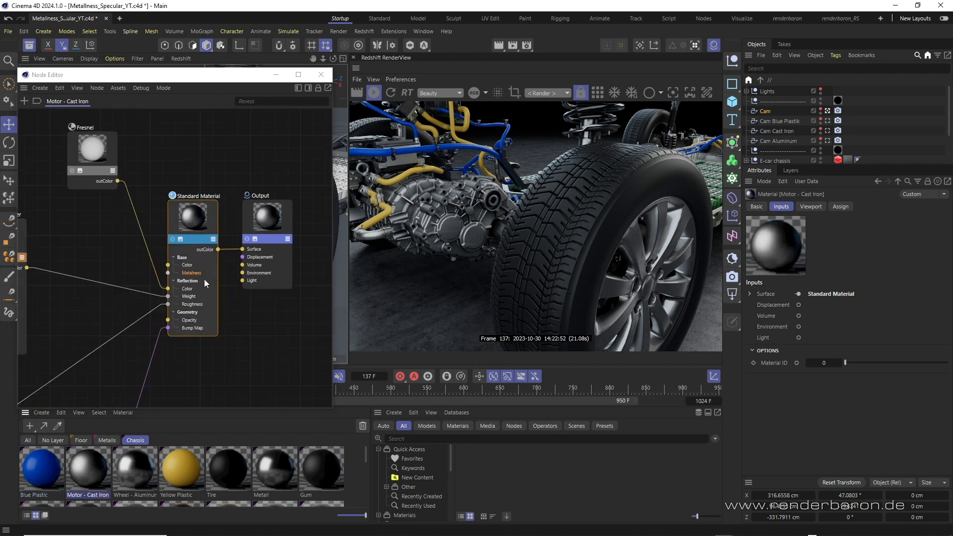
Step: View Motor - Cast Iron, then select the Wheel - Aluminum material's IOR To Metal Tints node
left_click(194, 212)
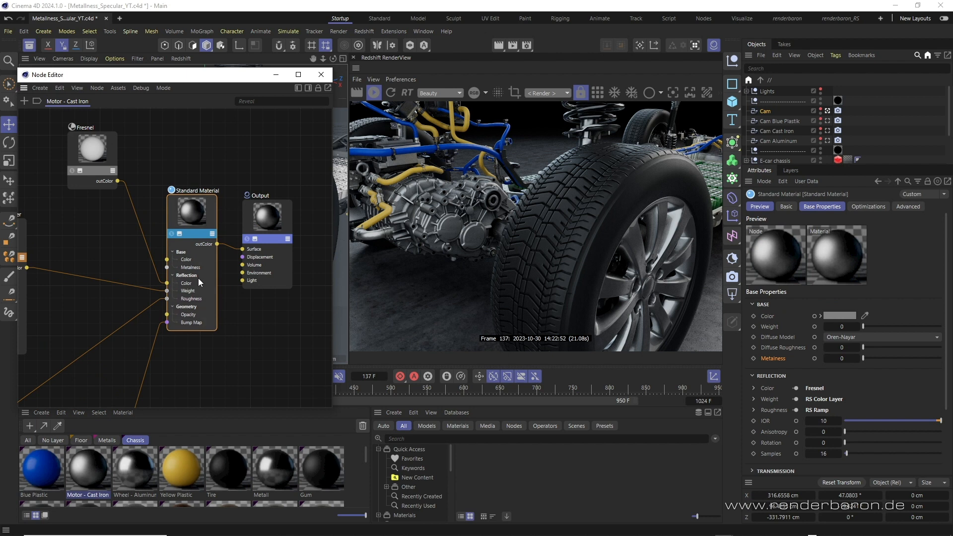
mouse_move(140, 476)
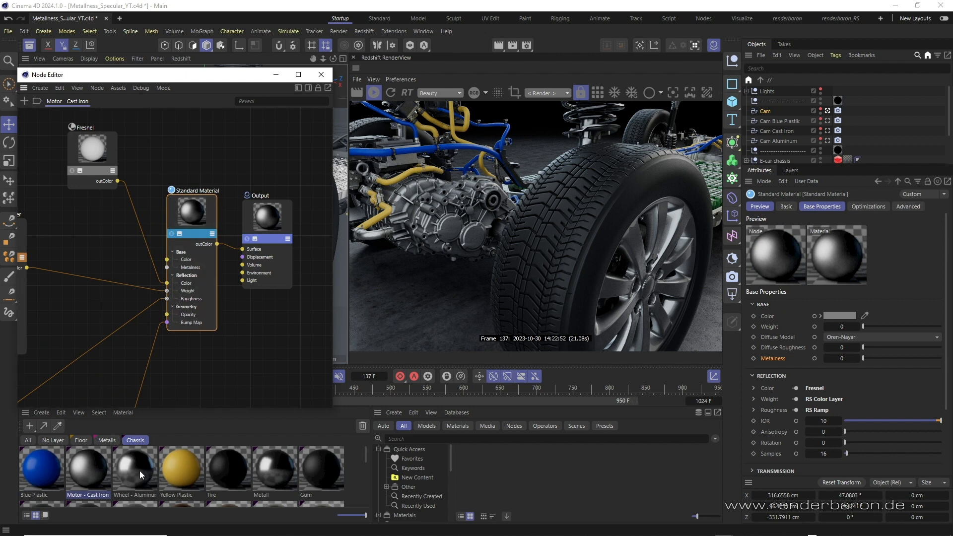
left_click(135, 467)
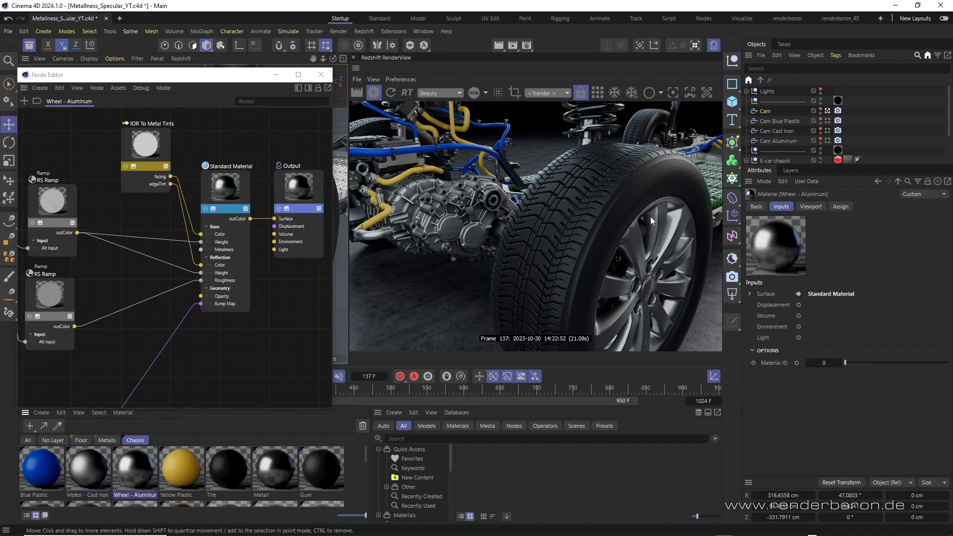
left_click(235, 166)
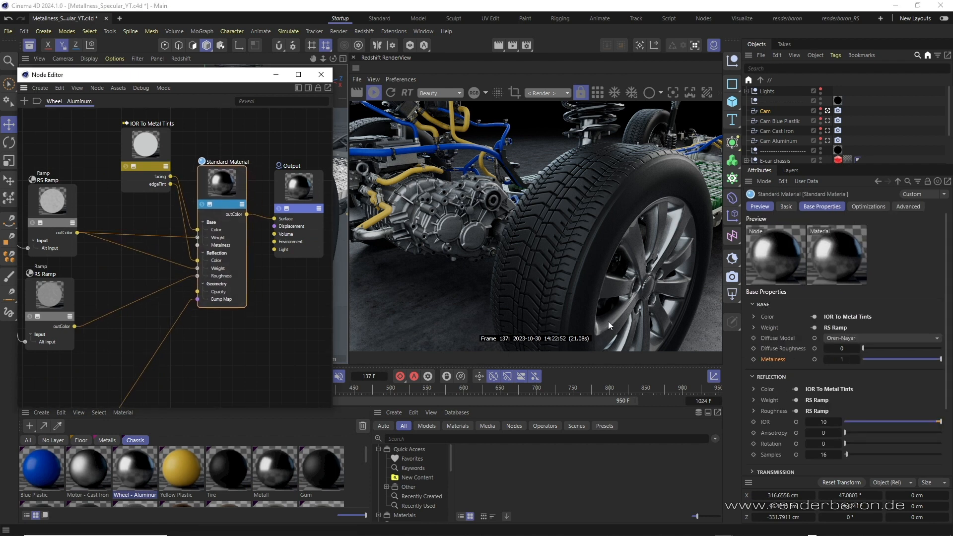
left_click(150, 159)
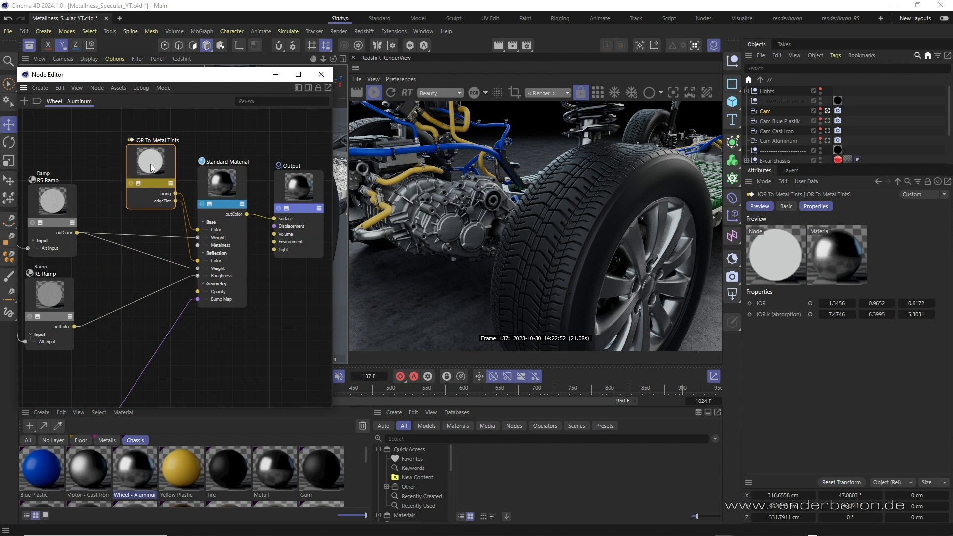